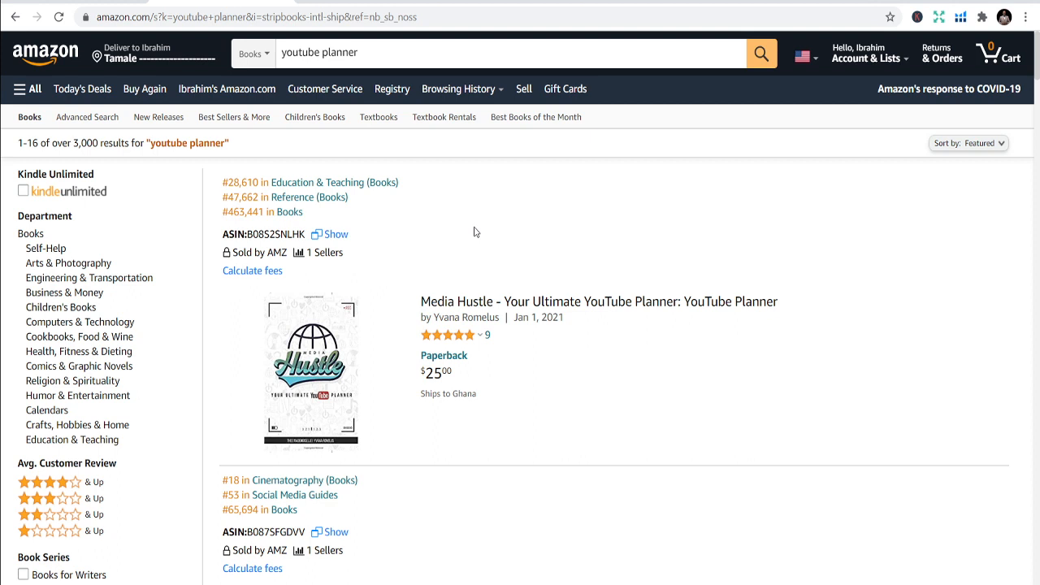
mouse_move(489, 228)
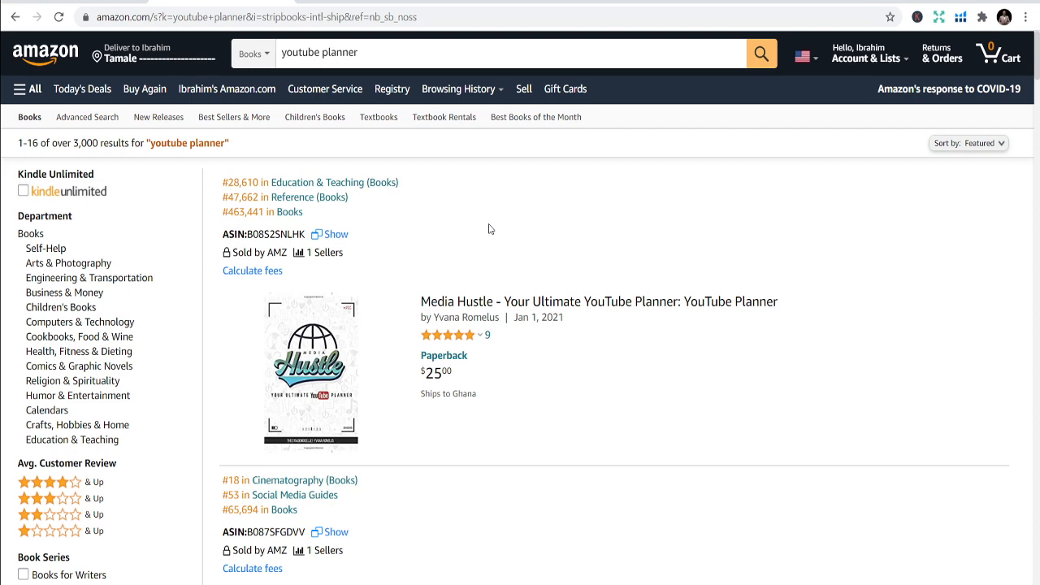
Scroll the youtube planner results and open the Media Hustle YouTube Planner listing.
scroll("down", 3)
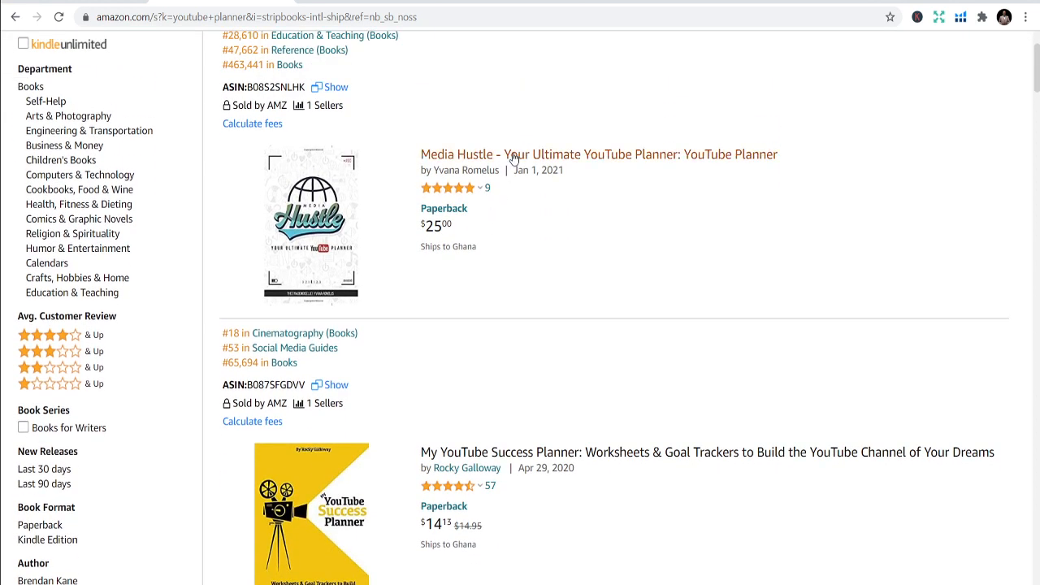
left_click(597, 155)
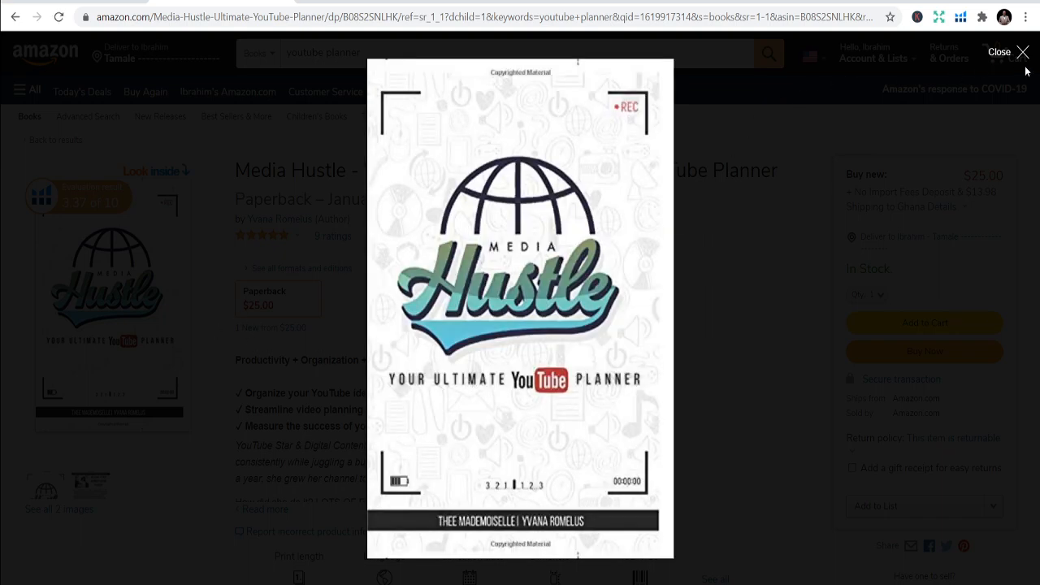
mouse_move(132, 254)
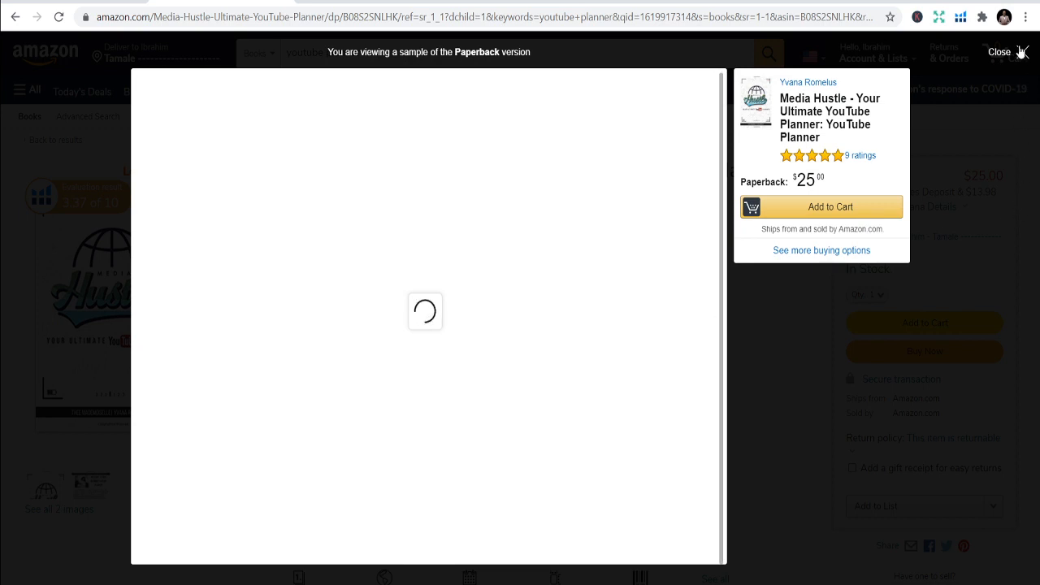
Close the Media Hustle planner's Look Inside sample preview.
left_click(1000, 52)
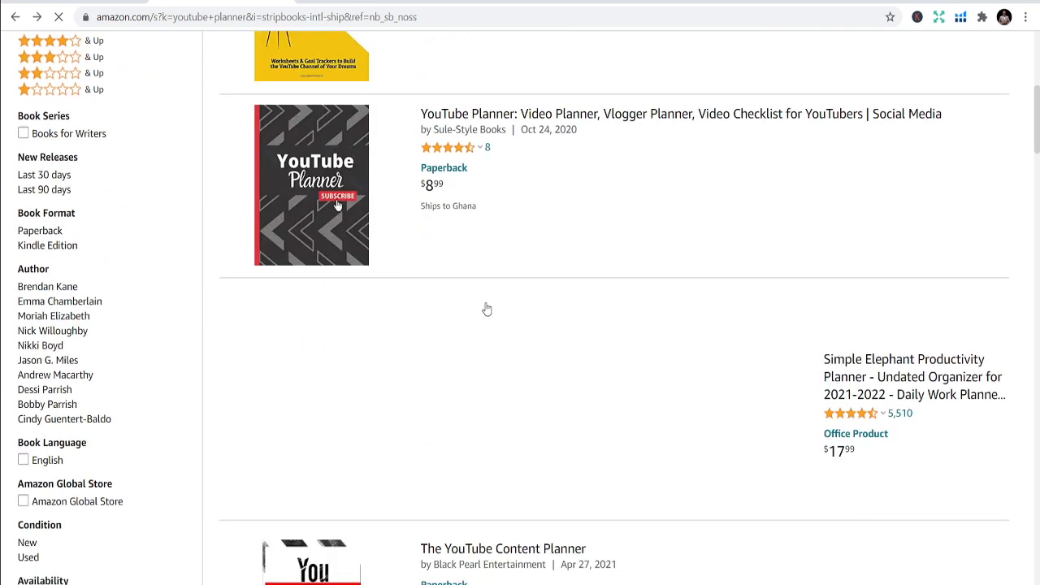
Open the $8.99 YouTube Planner: Video Planner and scroll its sample to the weekly plan.
scroll("down", 3)
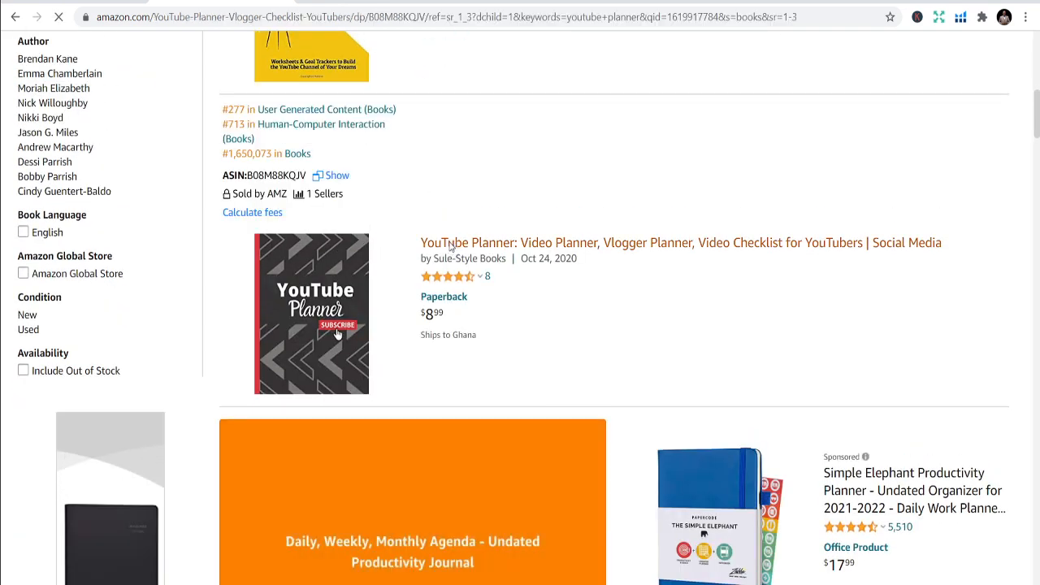
left_click(464, 242)
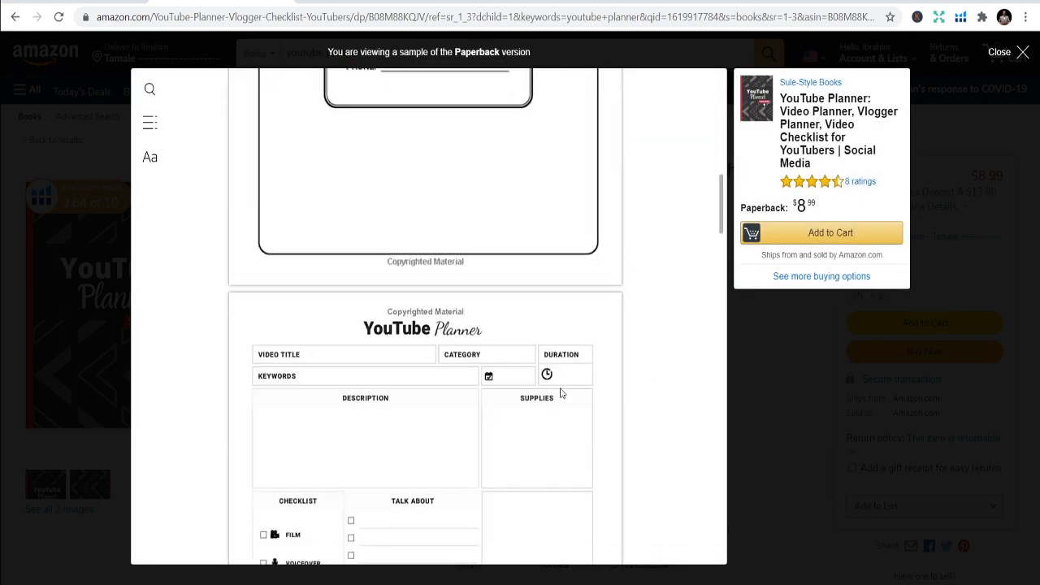
scroll("down", 3)
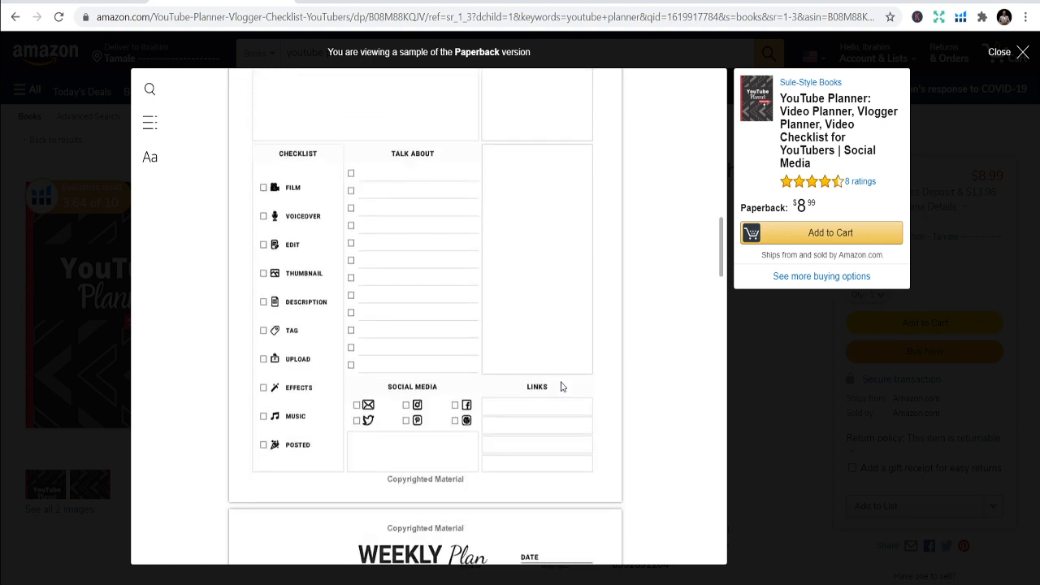
mouse_move(307, 216)
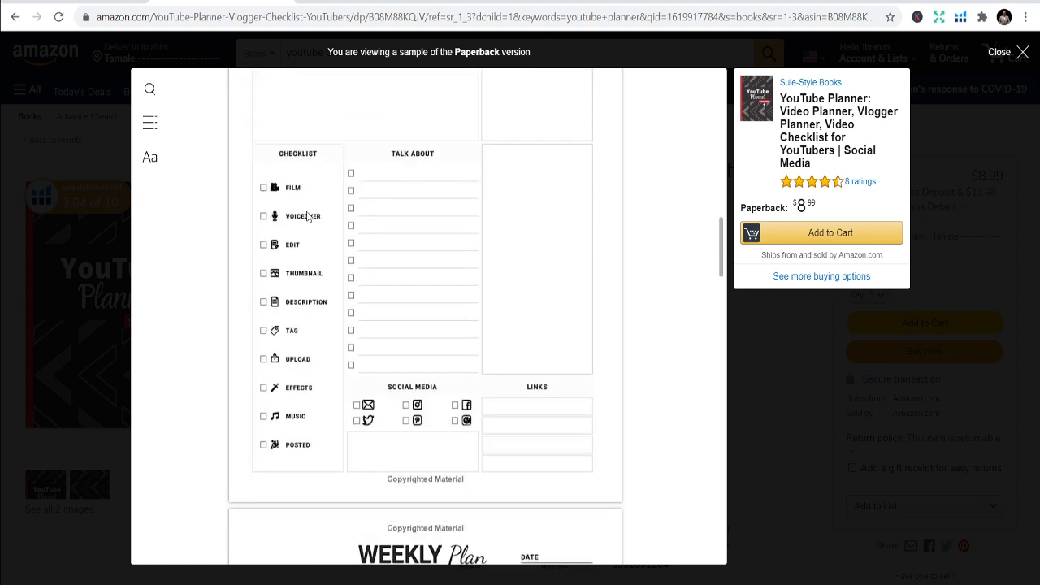
mouse_move(413, 152)
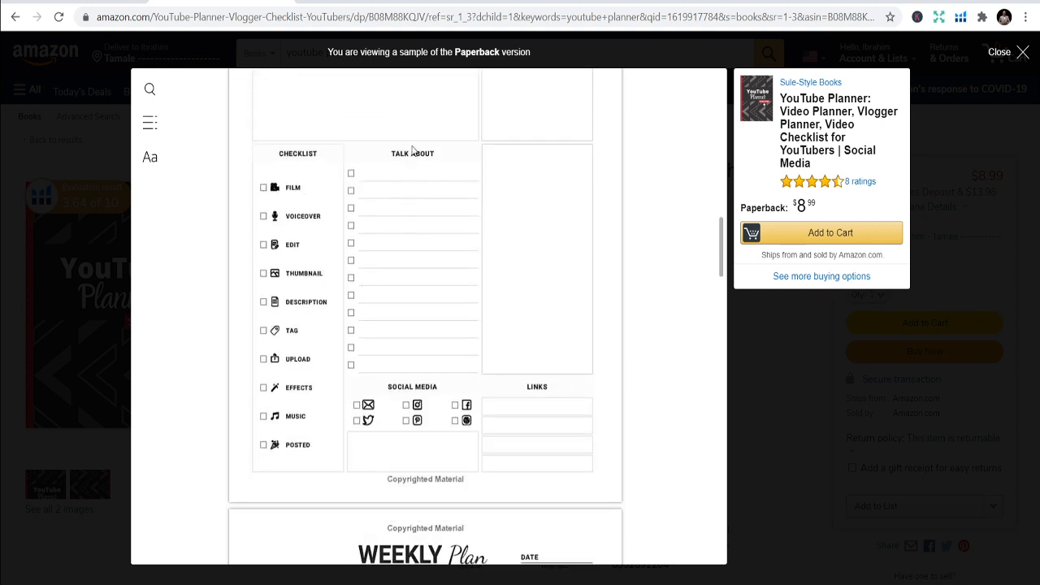
mouse_move(507, 394)
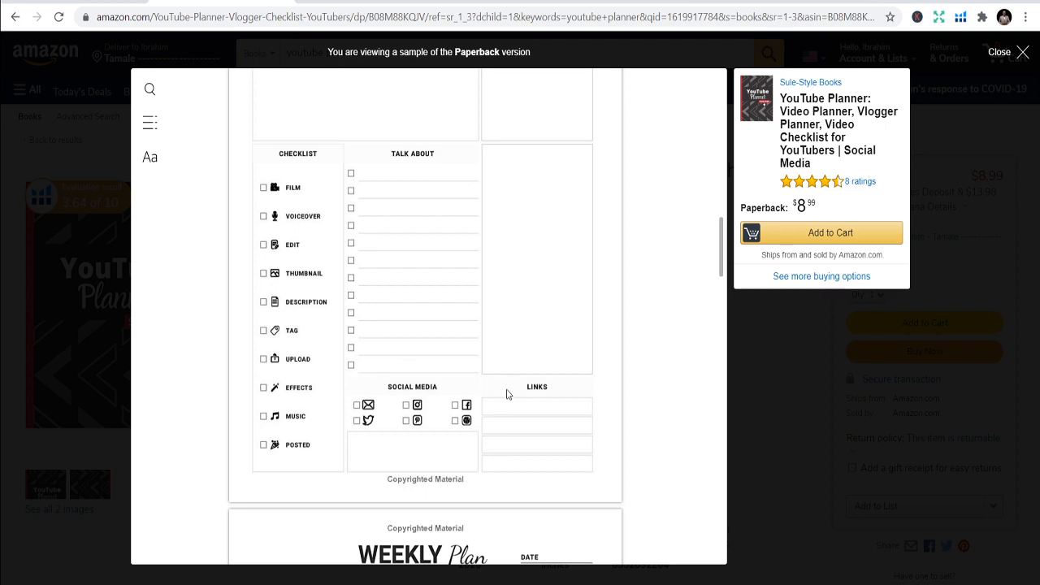
scroll("down", 3)
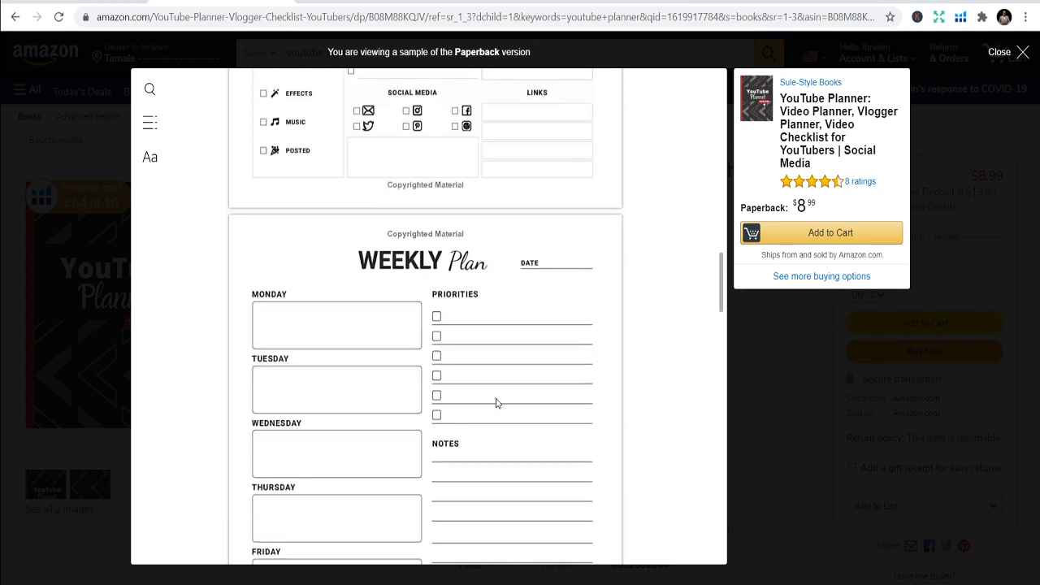
scroll("down", 3)
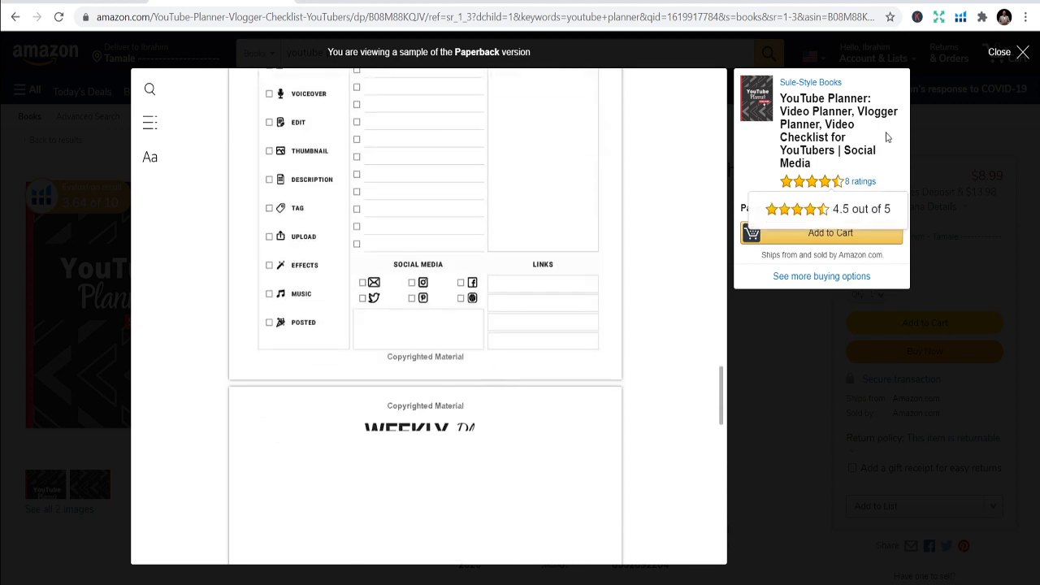
left_click(1022, 51)
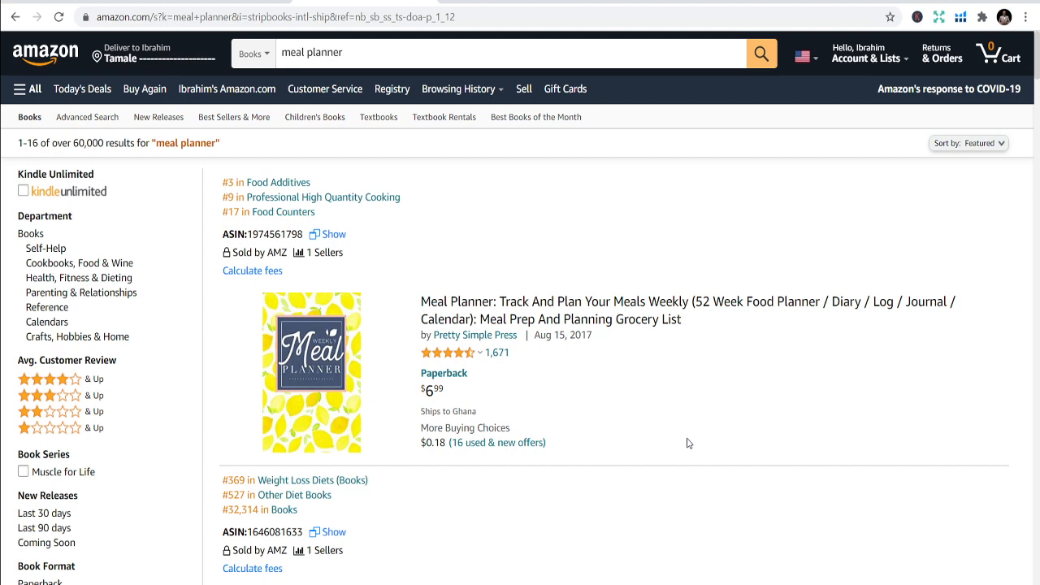
Scroll the meal planner results and open the Meal Planner & Grocery List listing.
scroll("down", 3)
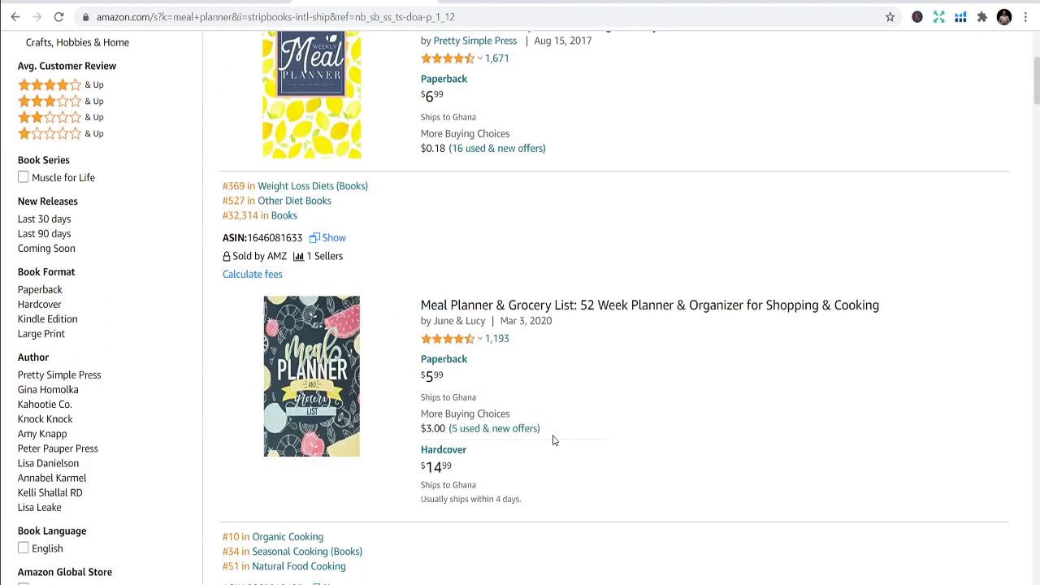
scroll("down", 3)
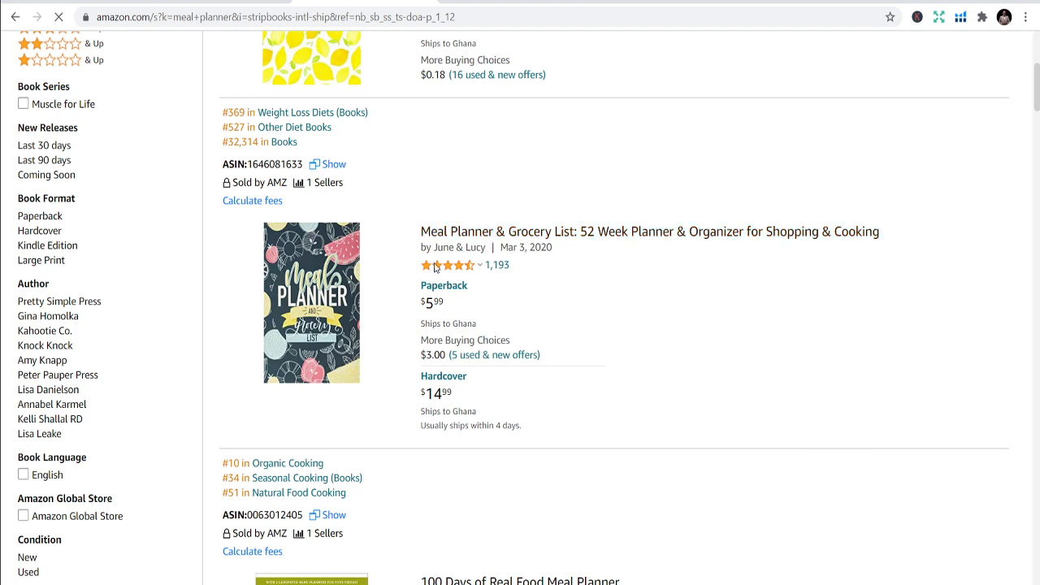
left_click(635, 231)
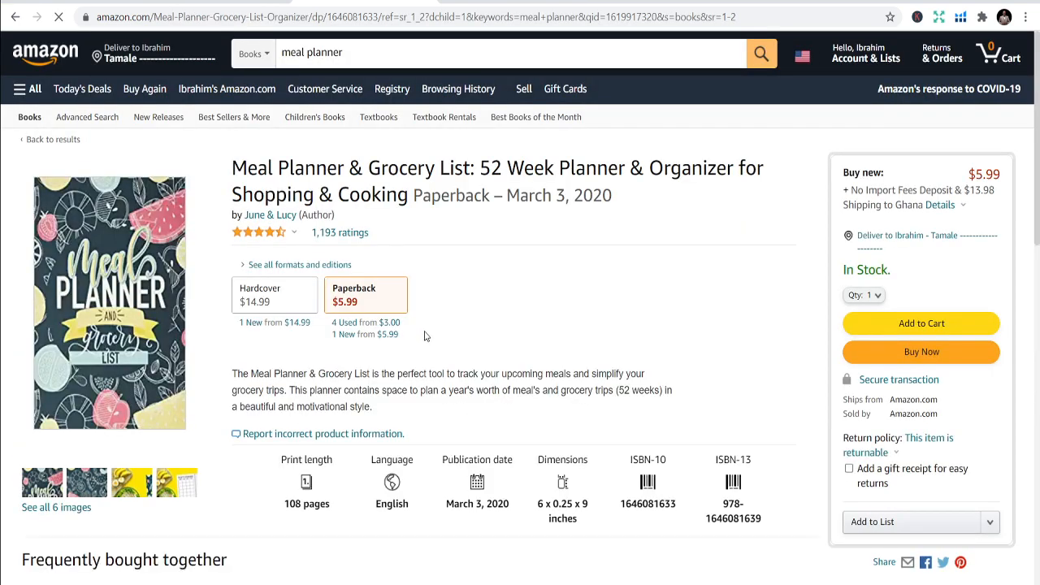
mouse_move(144, 282)
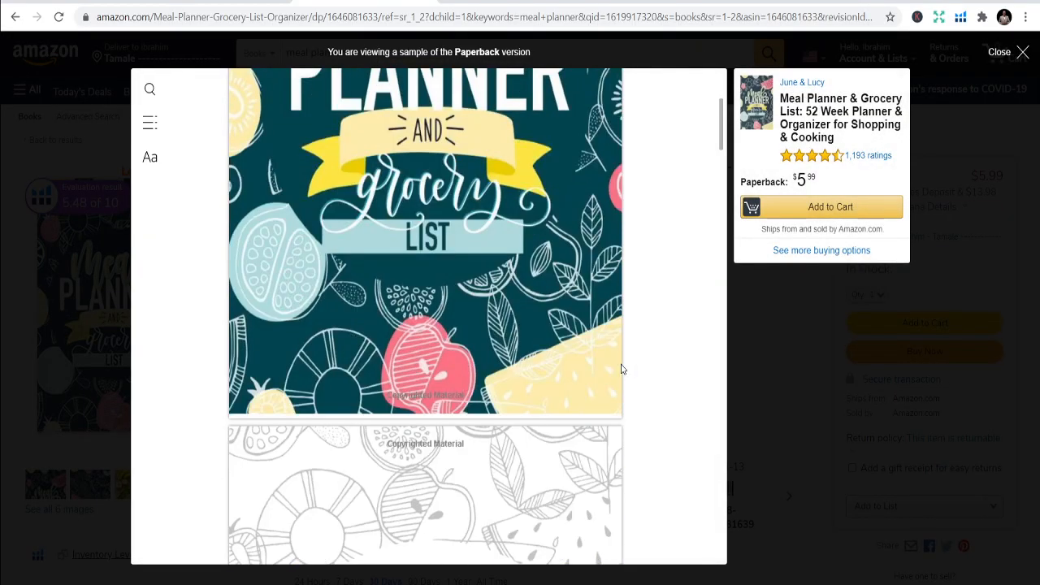
Scroll through the June & Lucy Meal Planner & Grocery List sample pages.
scroll("down", 3)
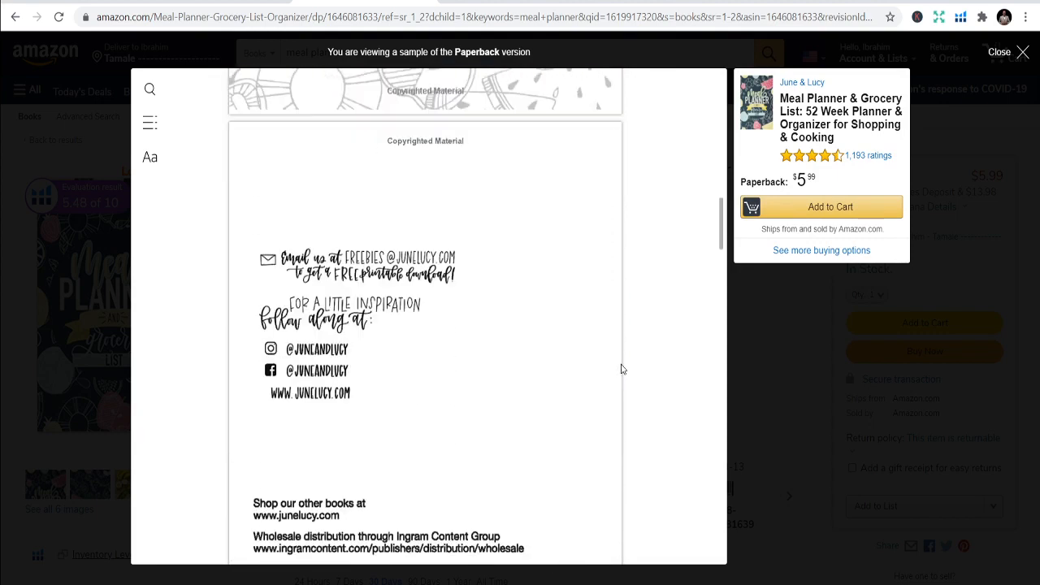
scroll("down", 3)
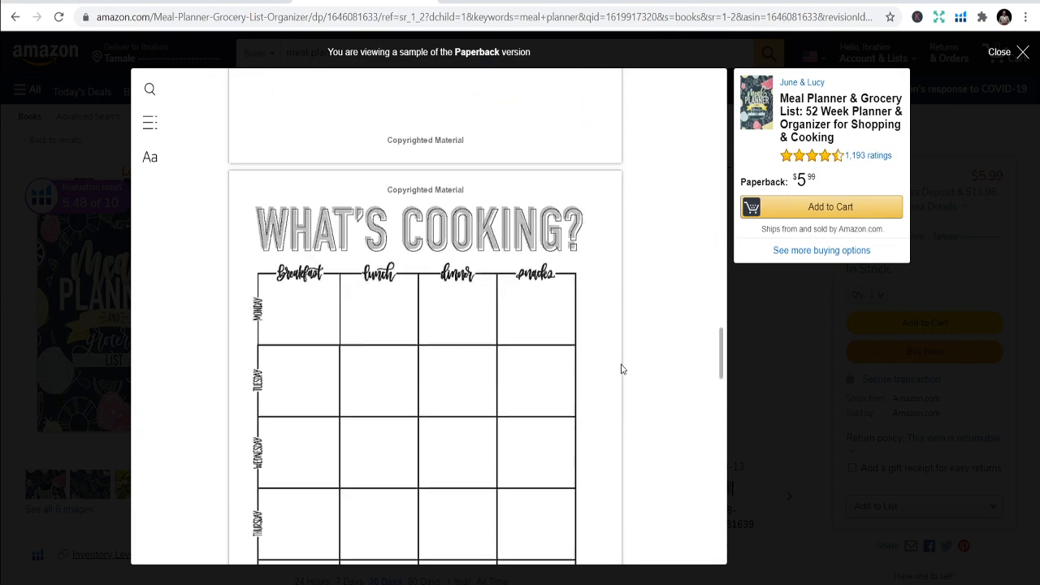
scroll("down", 3)
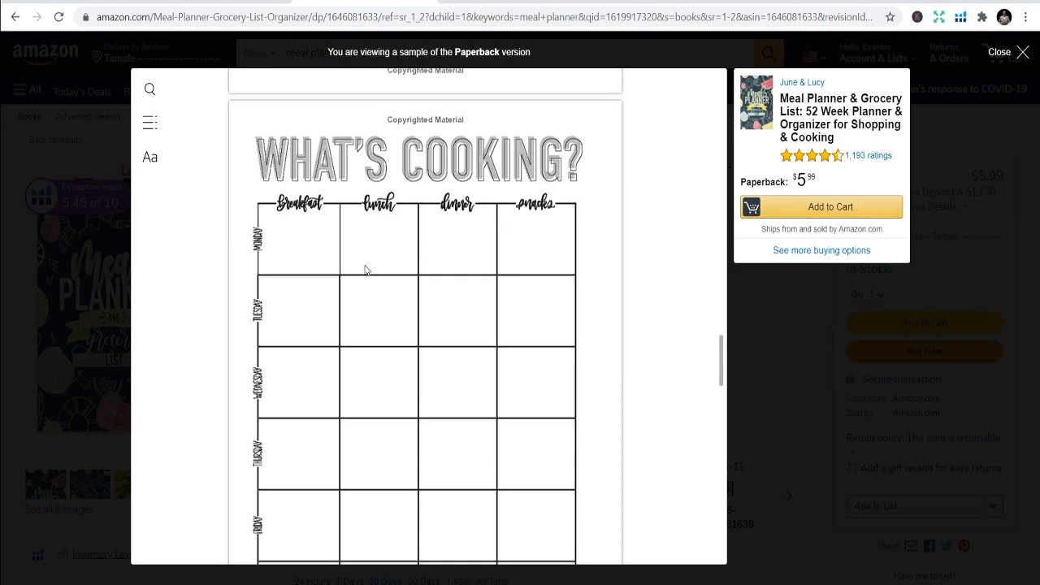
scroll("down", 3)
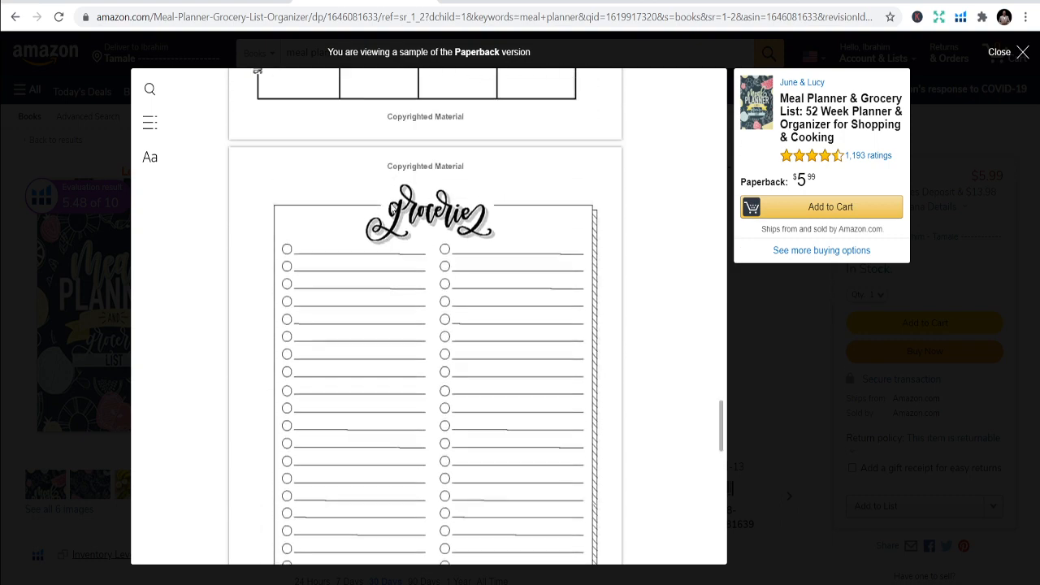
scroll("down", 3)
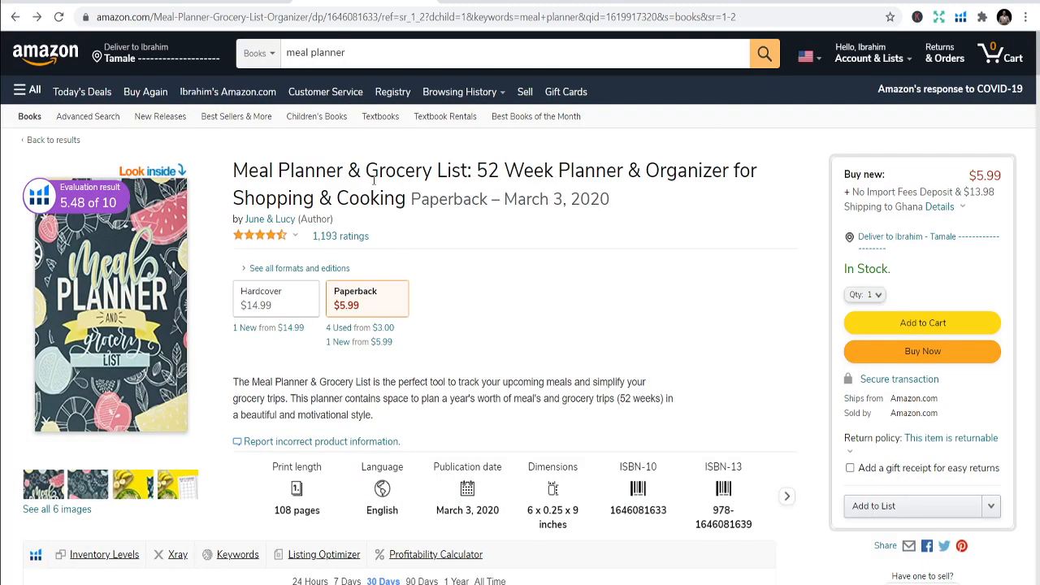
mouse_move(361, 204)
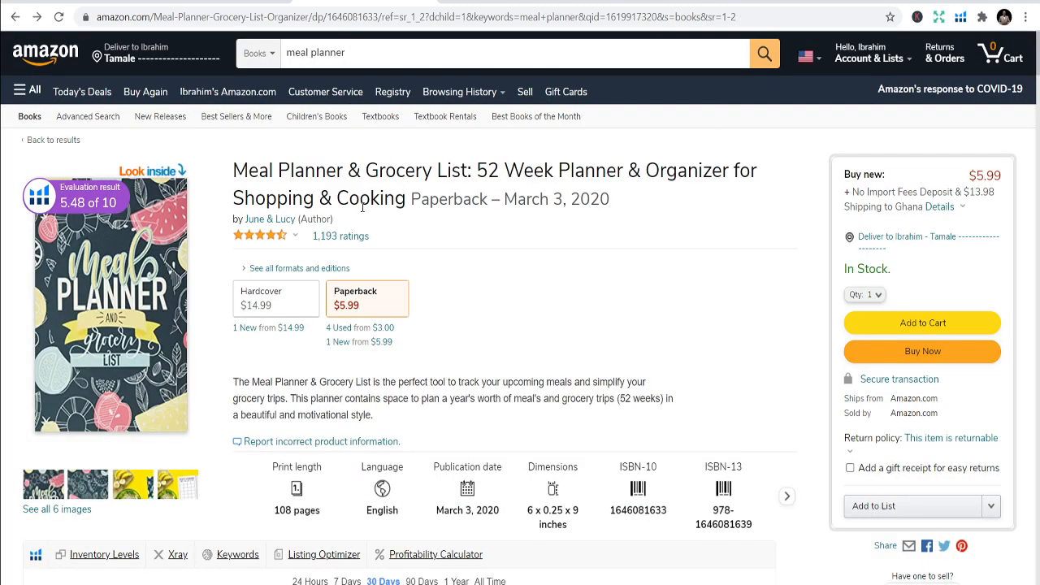
Search books for 'daily planner' and scroll through the results.
type("daily planner")
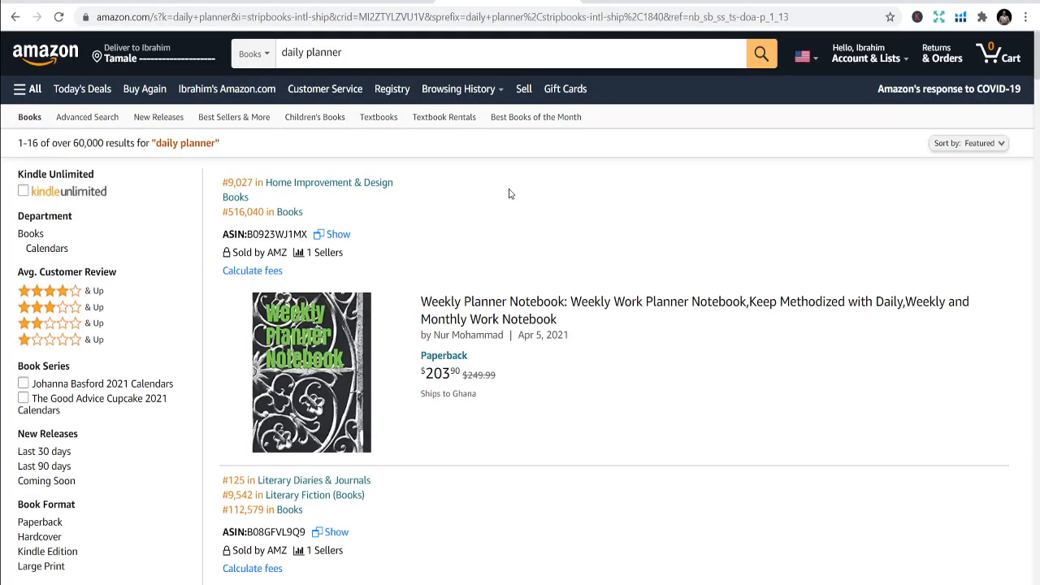
scroll("down", 3)
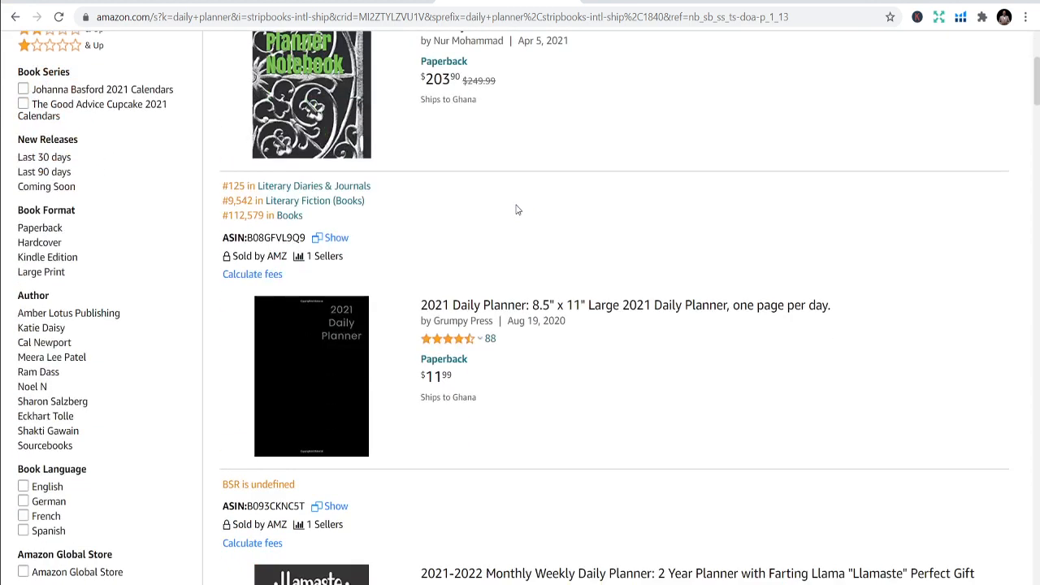
scroll("down", 3)
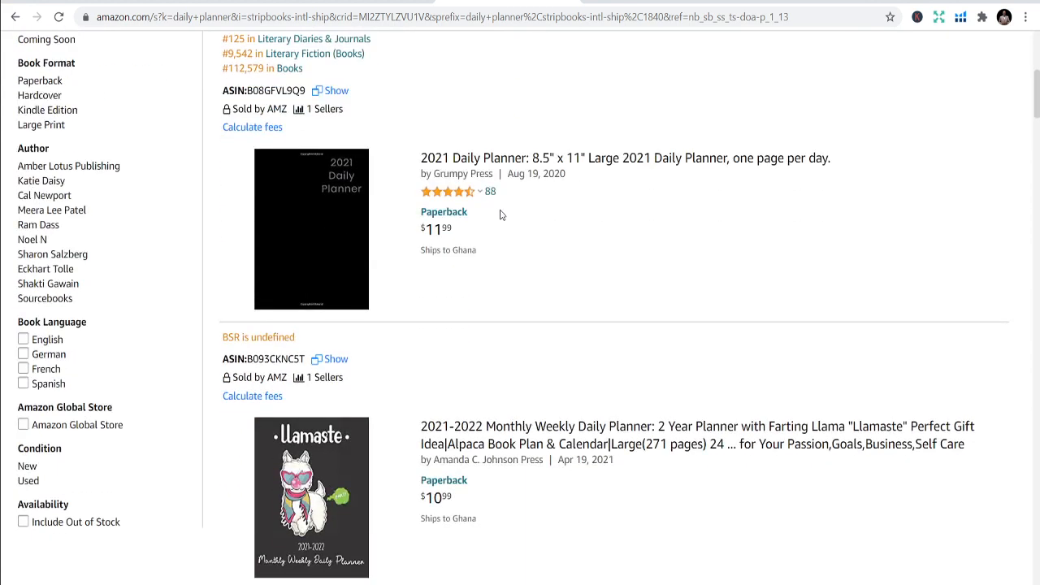
mouse_move(344, 212)
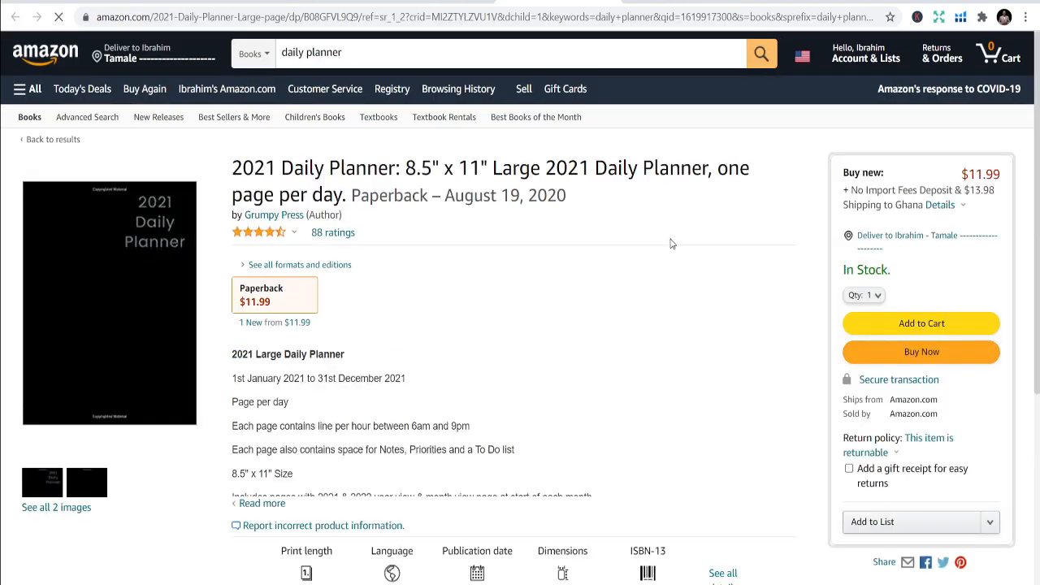
mouse_move(131, 263)
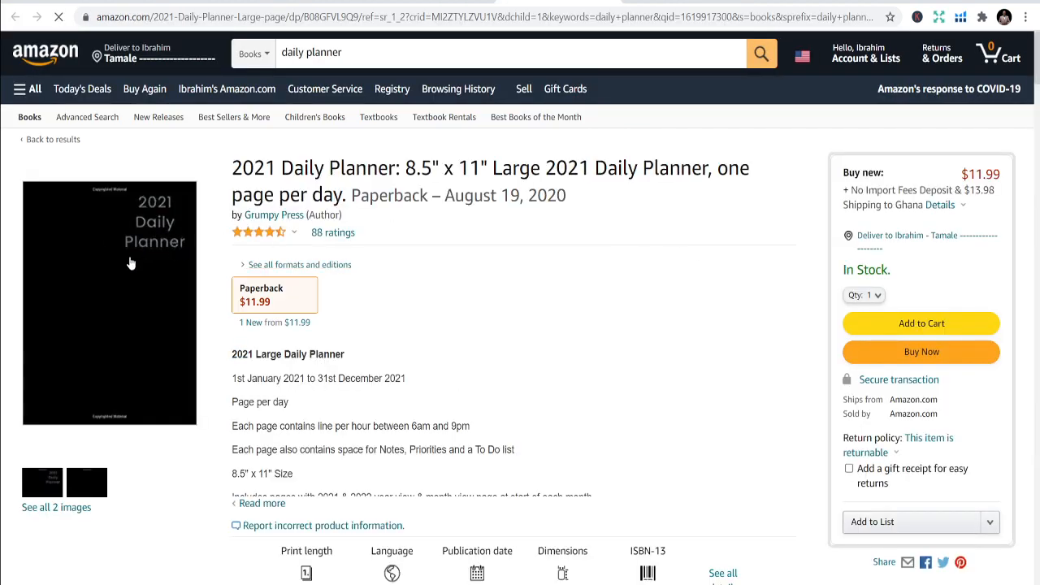
Preview Grumpy Press's 2021 Daily Planner interior, scrolling to the dated day pages.
left_click(128, 263)
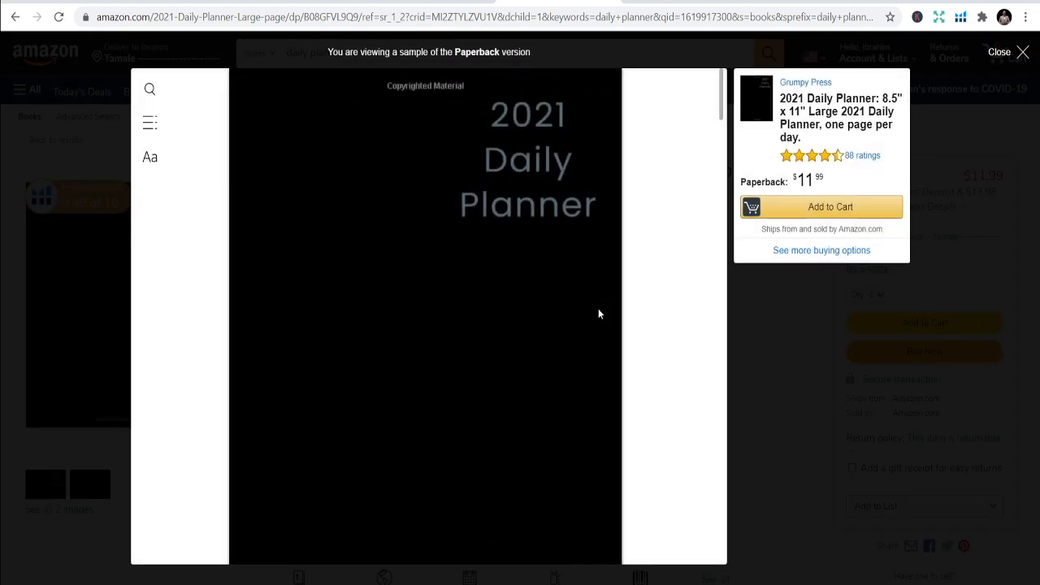
mouse_move(601, 307)
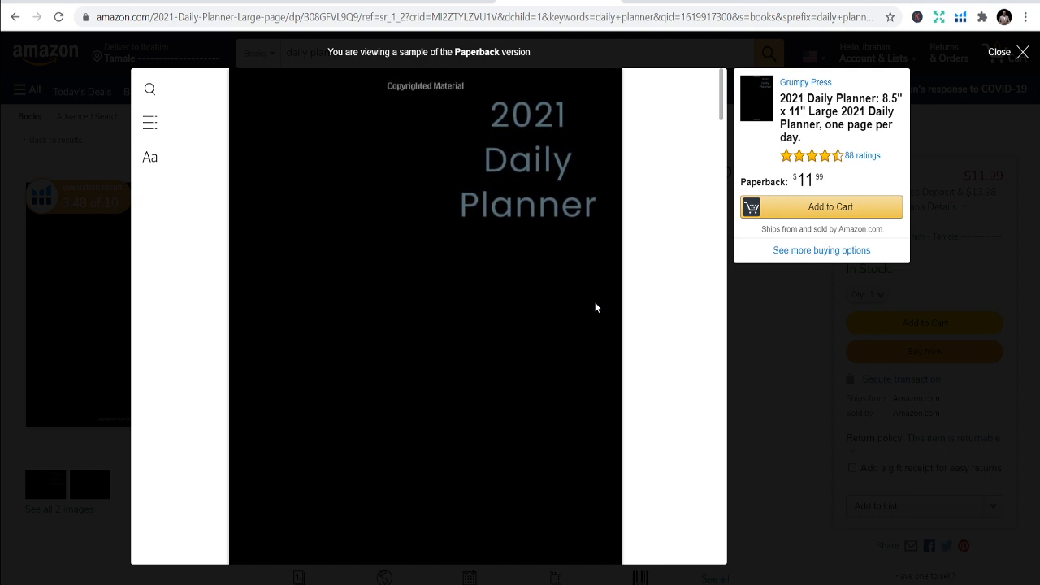
scroll("down", 3)
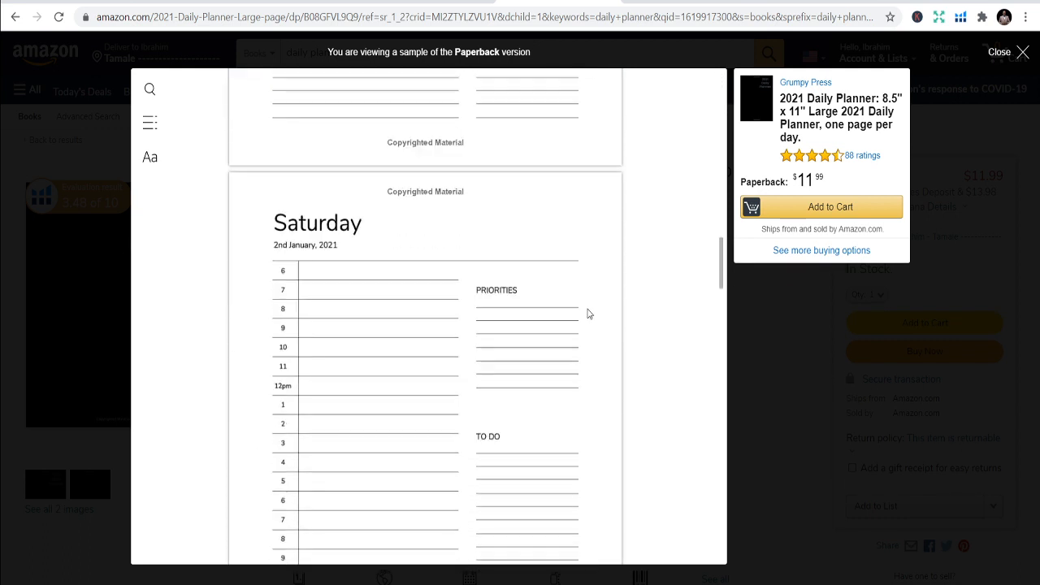
scroll("down", 3)
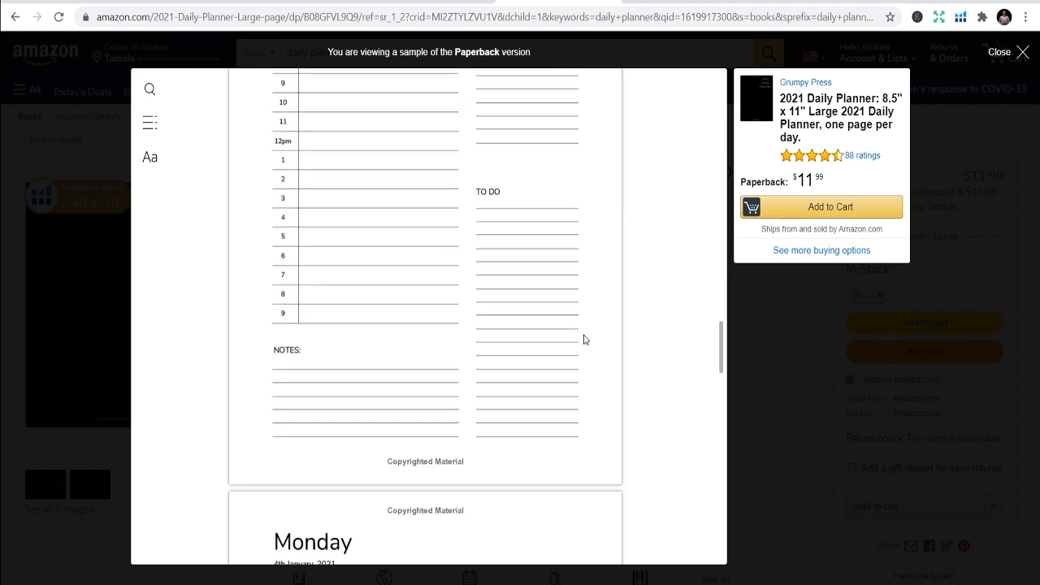
scroll("down", 3)
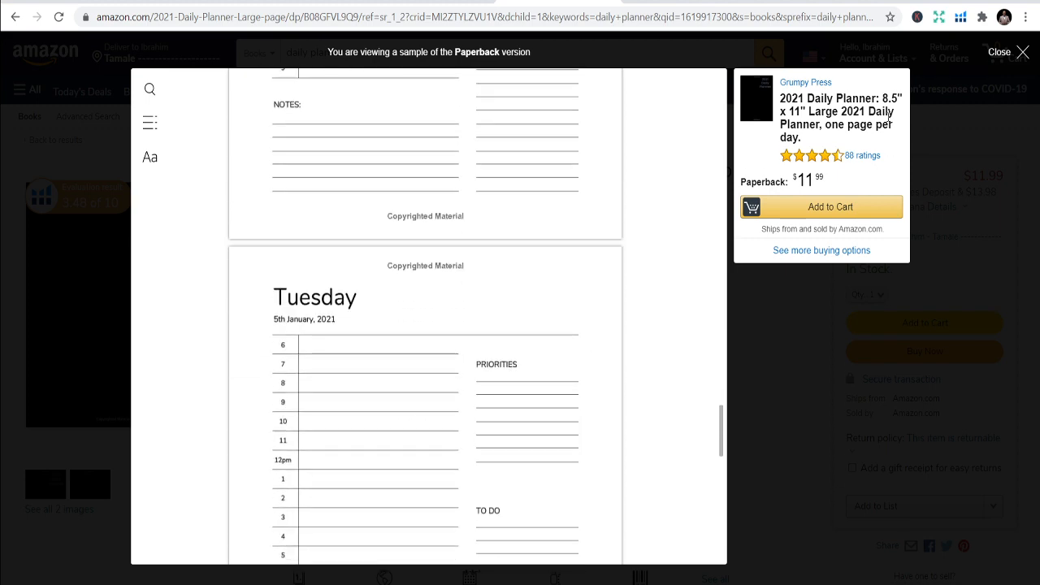
Close the daily planner's sample viewer and scroll down its product page.
left_click(1030, 51)
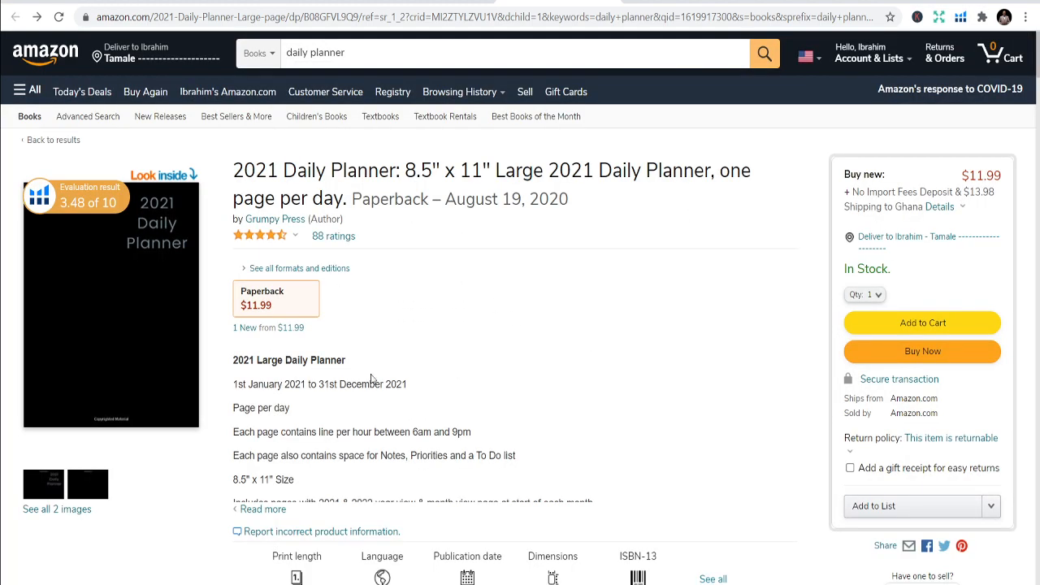
mouse_move(585, 302)
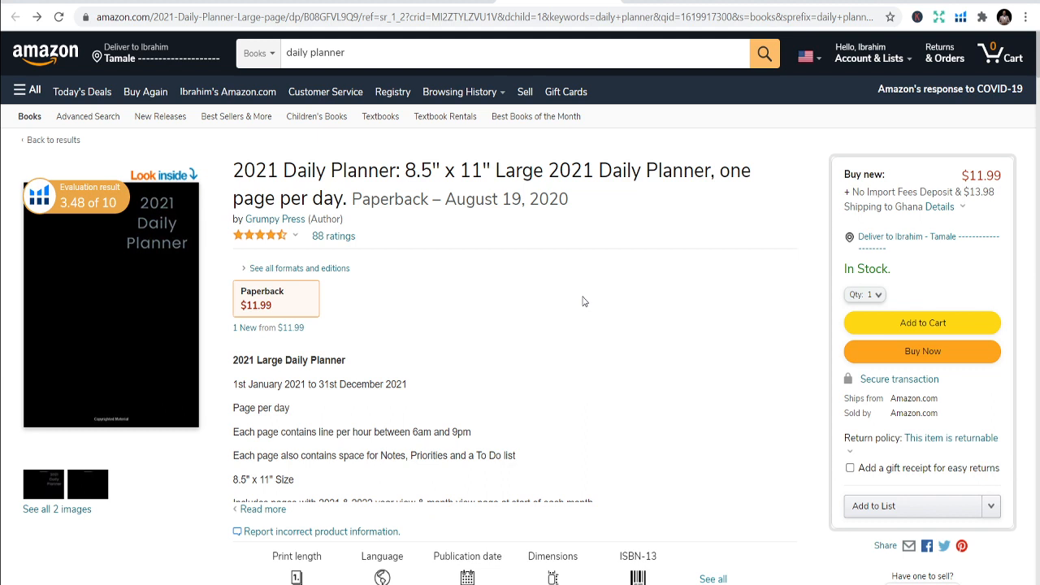
mouse_move(528, 297)
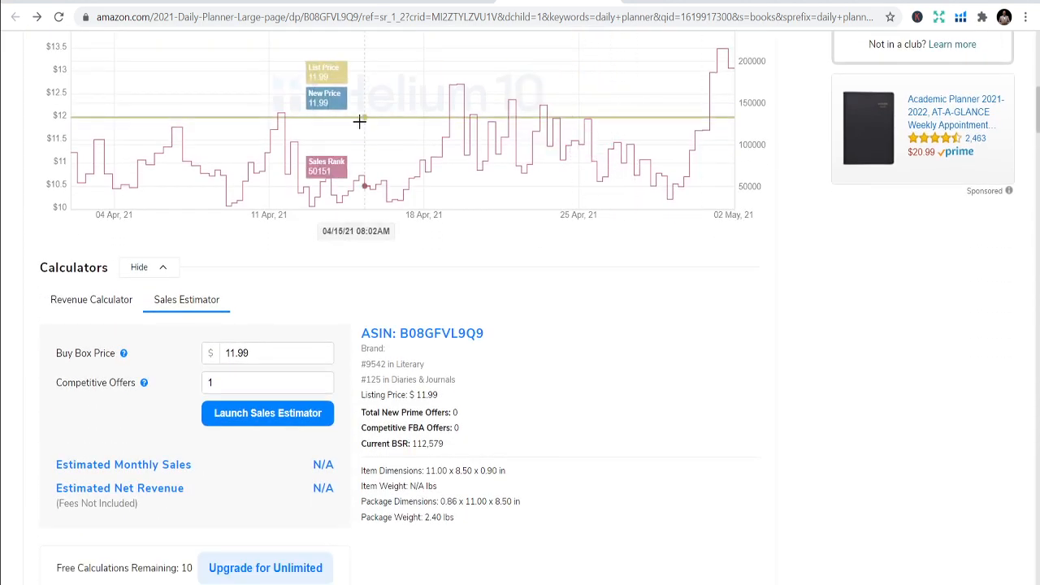
mouse_move(408, 172)
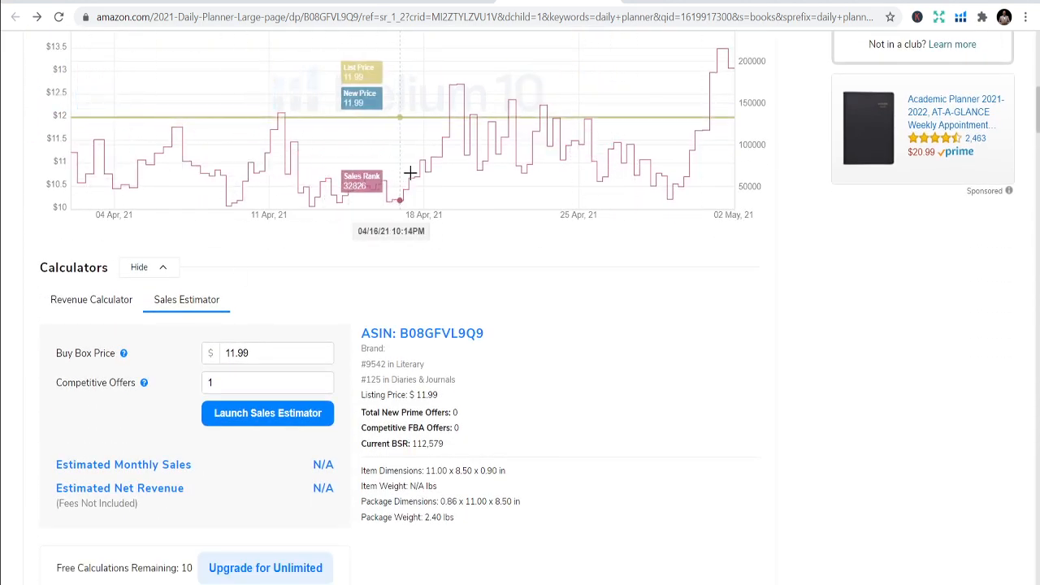
mouse_move(620, 164)
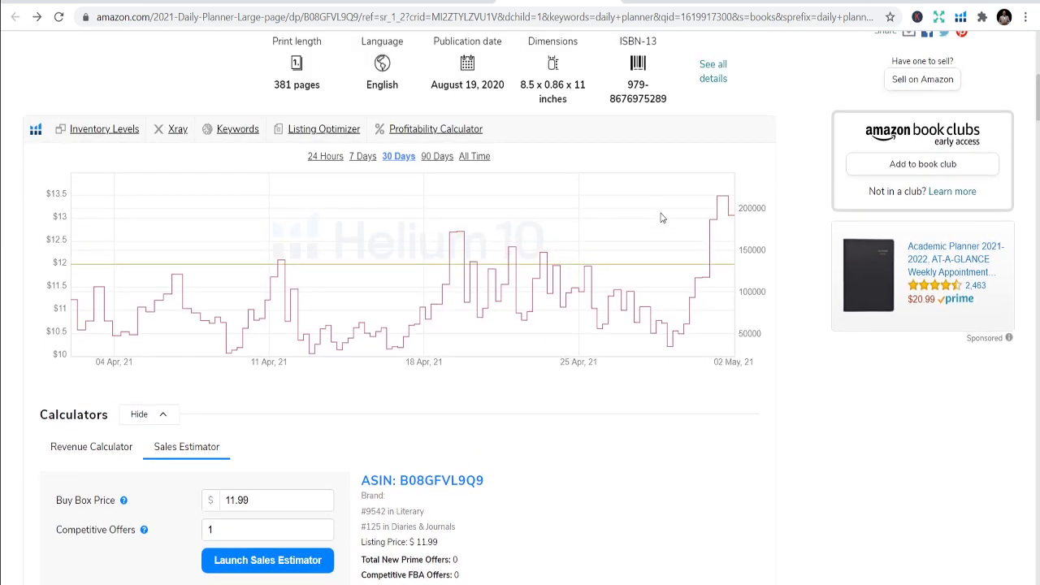
mouse_move(227, 312)
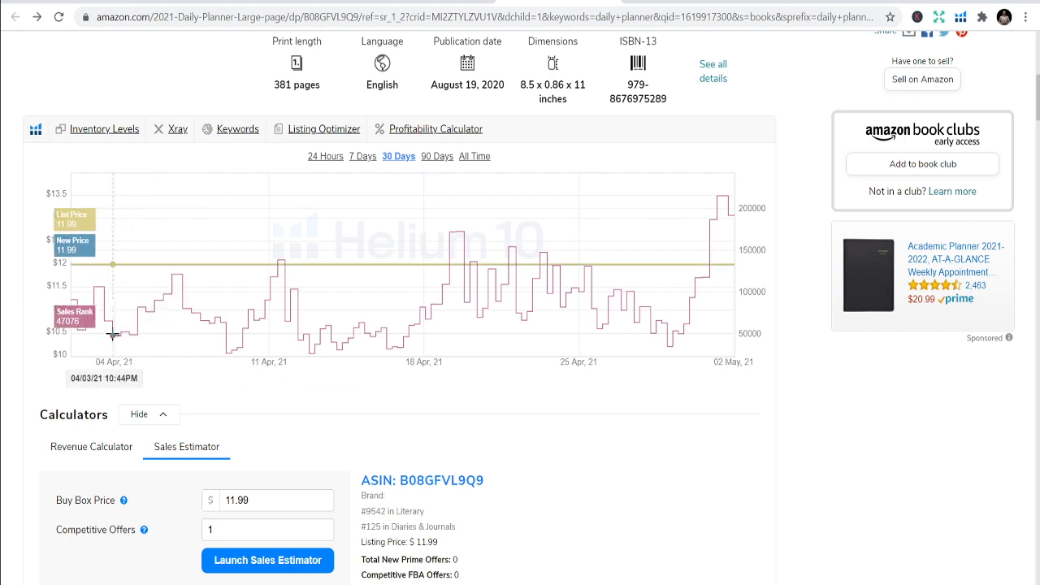
mouse_move(693, 307)
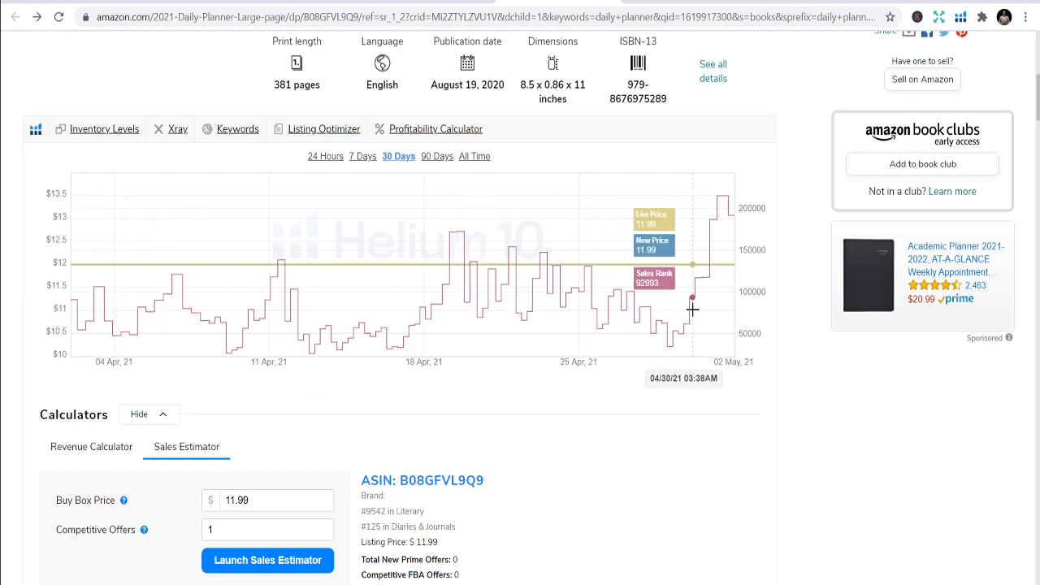
mouse_move(710, 331)
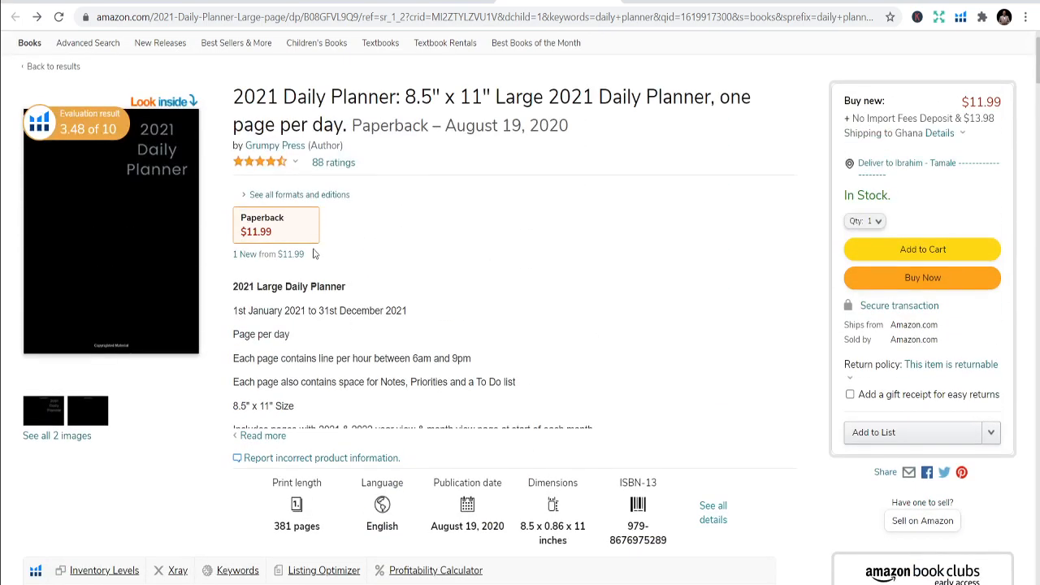
mouse_move(621, 235)
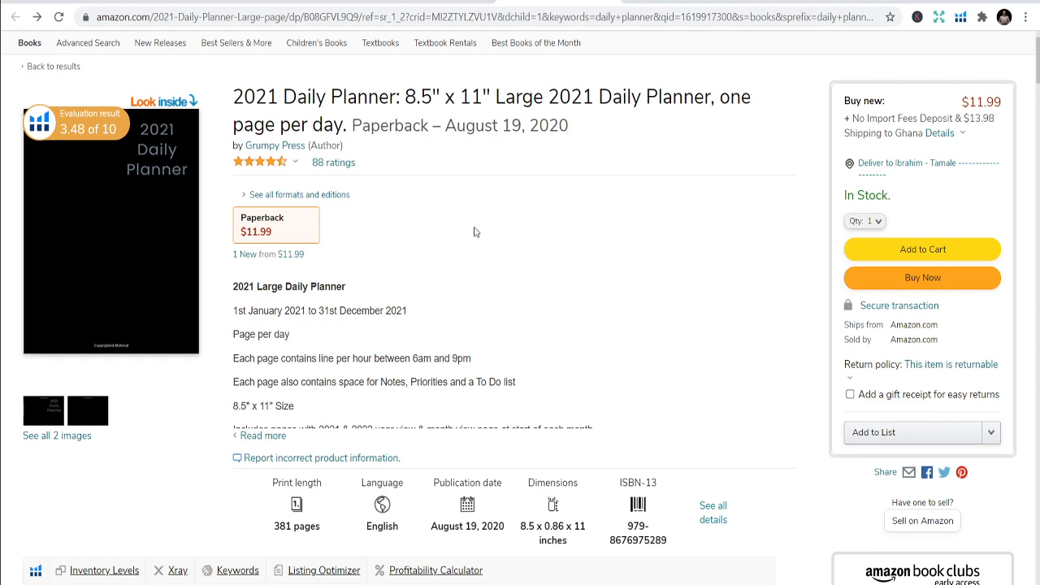
mouse_move(411, 244)
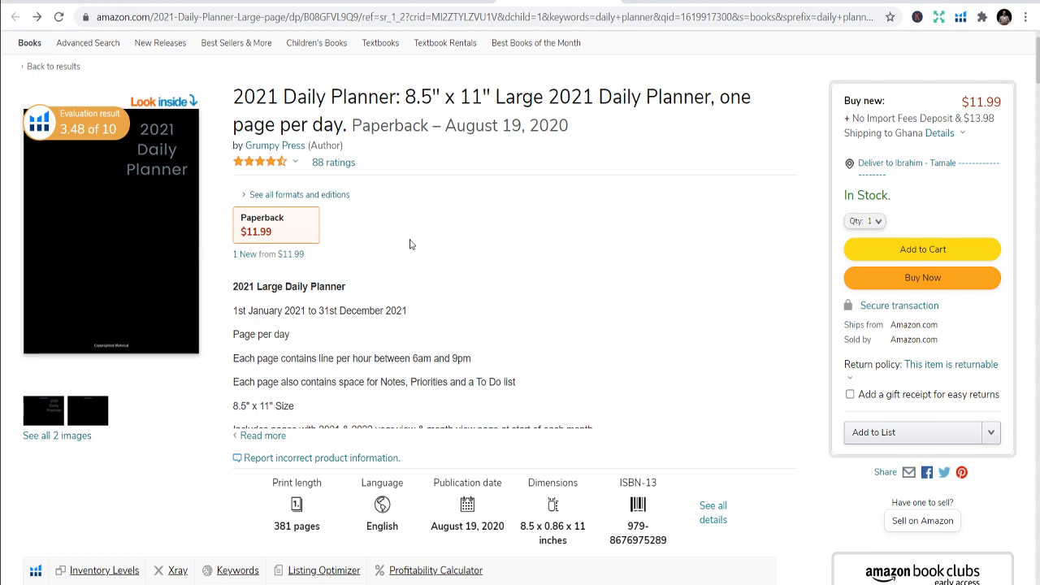
scroll("down", 3)
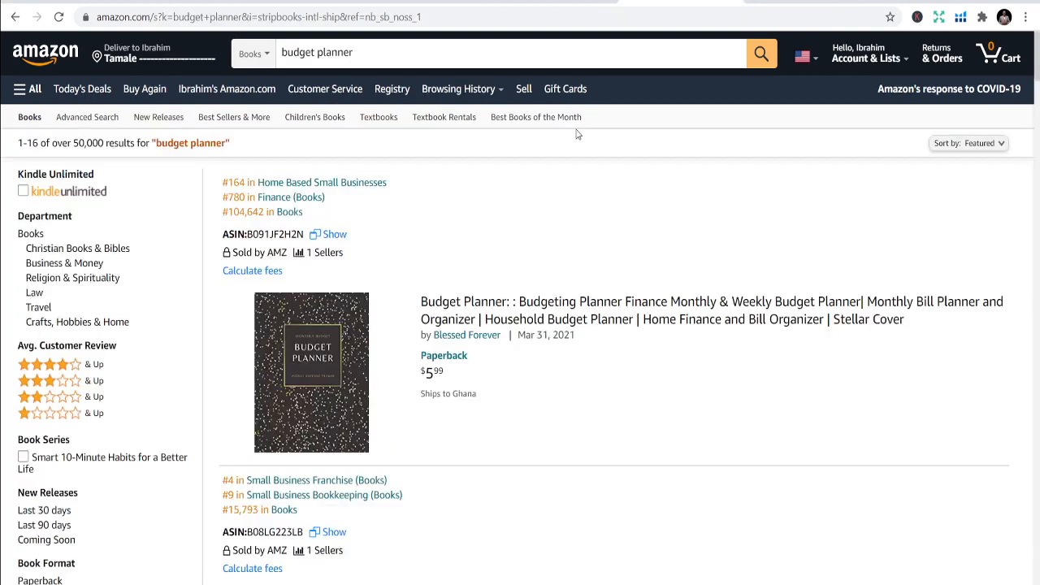
Open Emmeline Bloom's $6.99 Abstract Teal & Pink Budget Planner from the budget planner results.
scroll("down", 3)
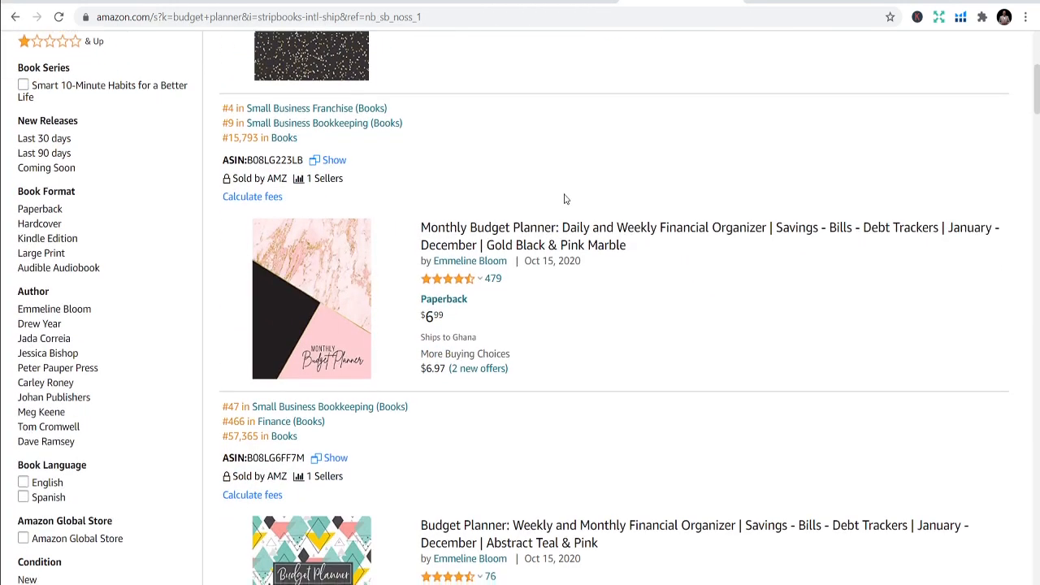
scroll("down", 3)
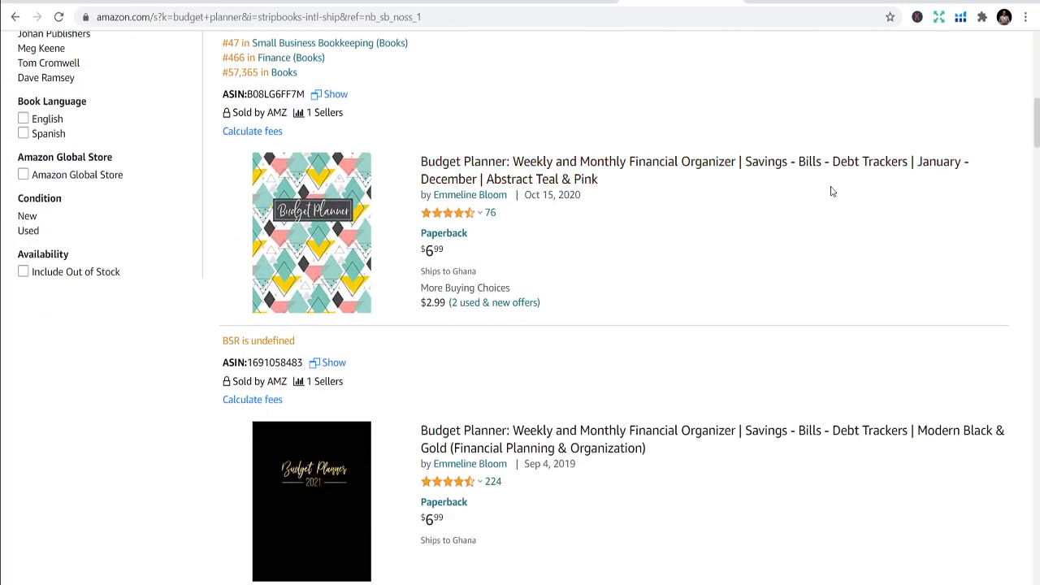
scroll("down", 3)
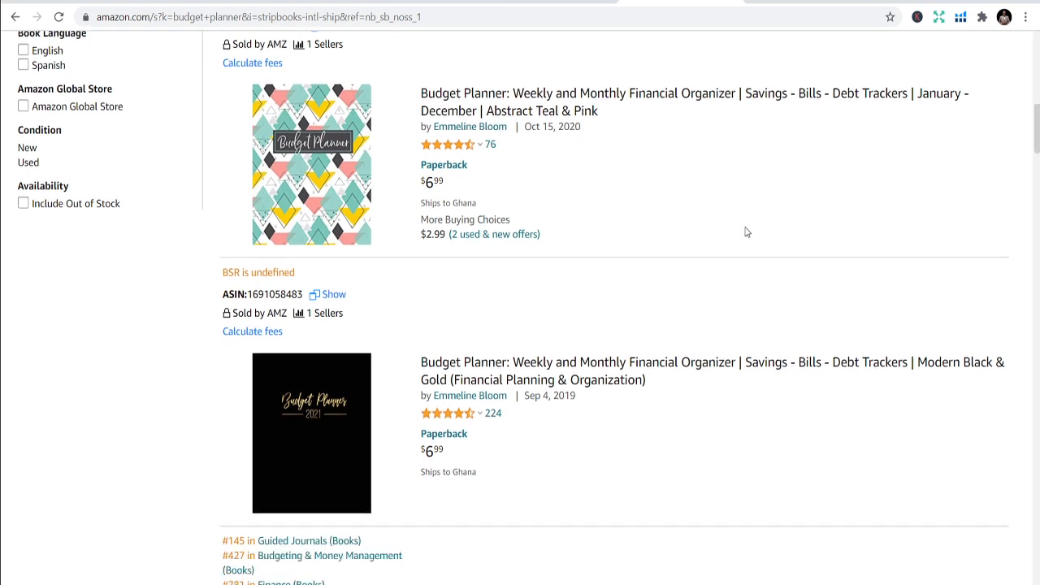
left_click(709, 92)
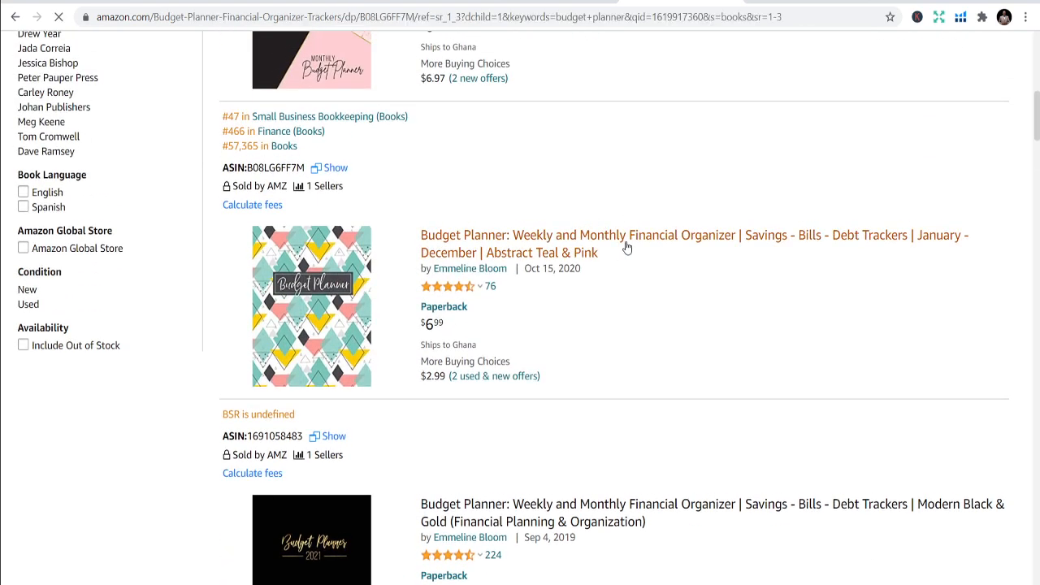
left_click(626, 244)
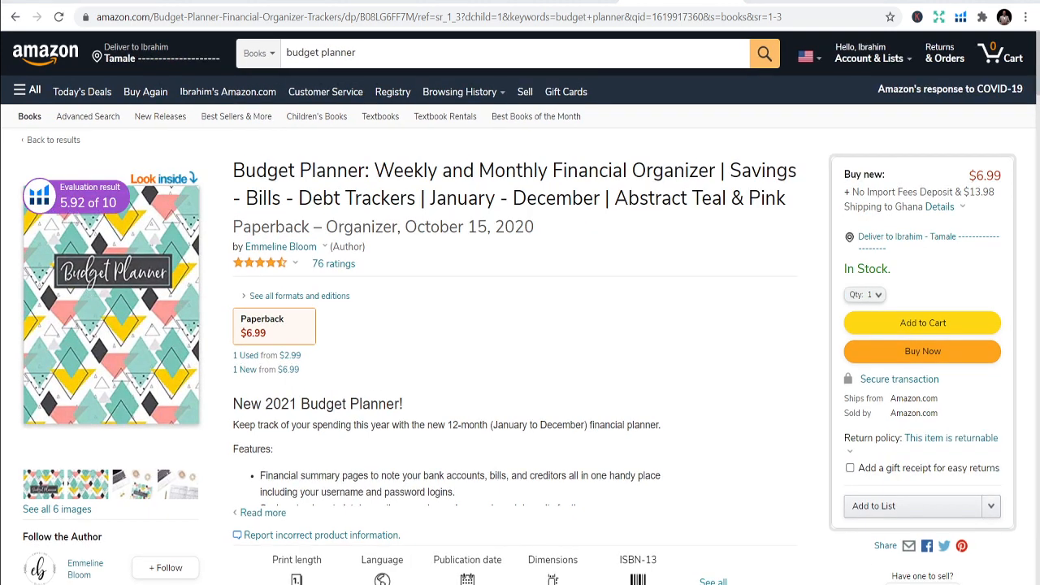
scroll("down", 3)
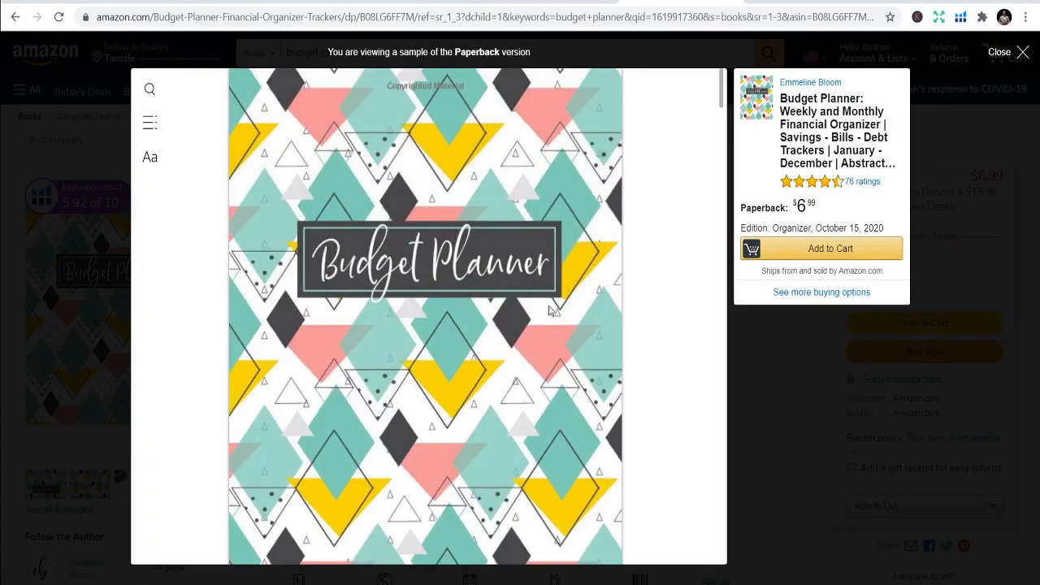
Scroll through the Abstract Teal & Pink planner's sample pages and close the preview.
scroll("down", 3)
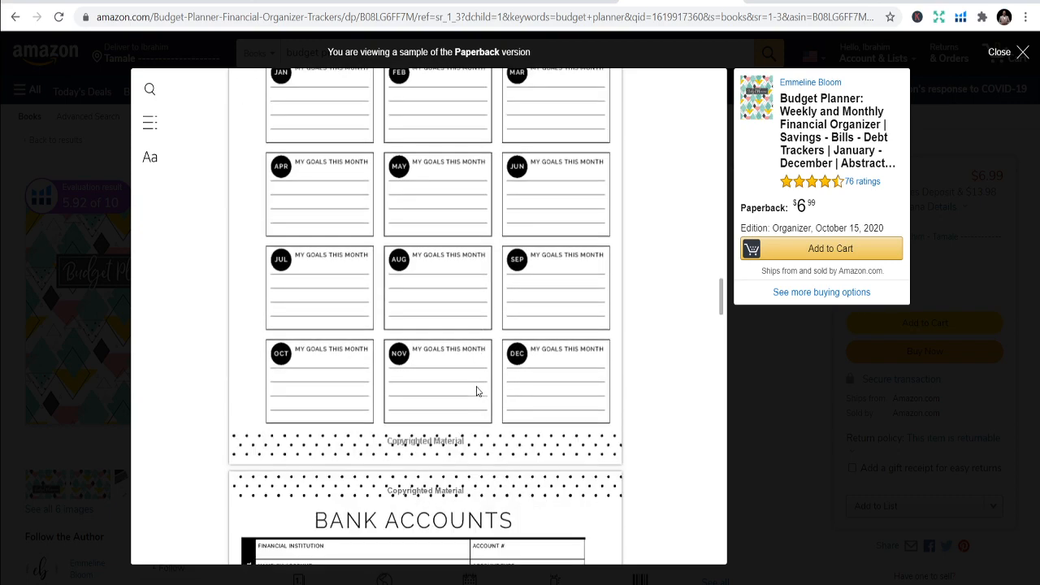
scroll("down", 3)
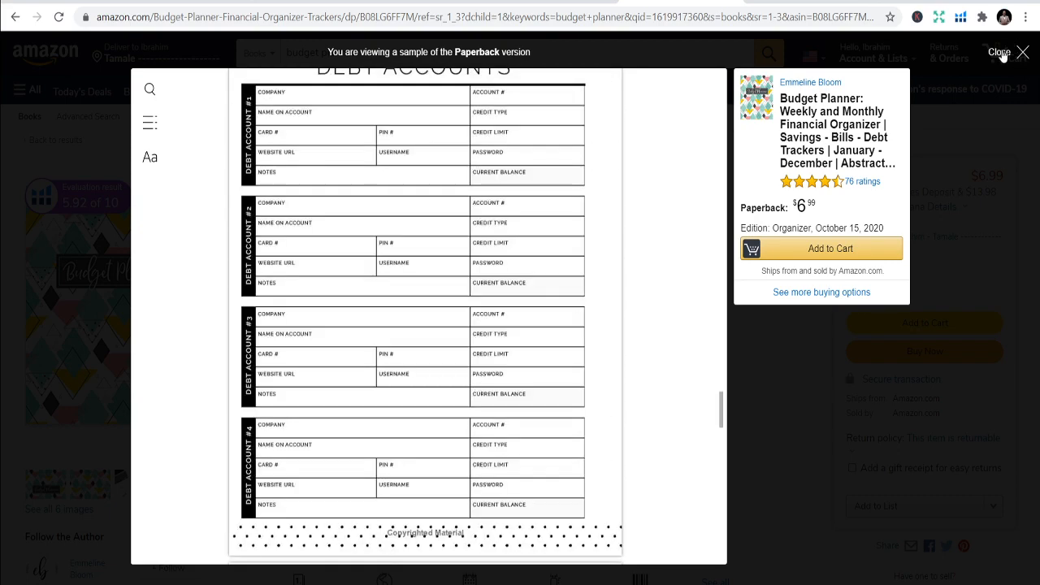
left_click(1023, 52)
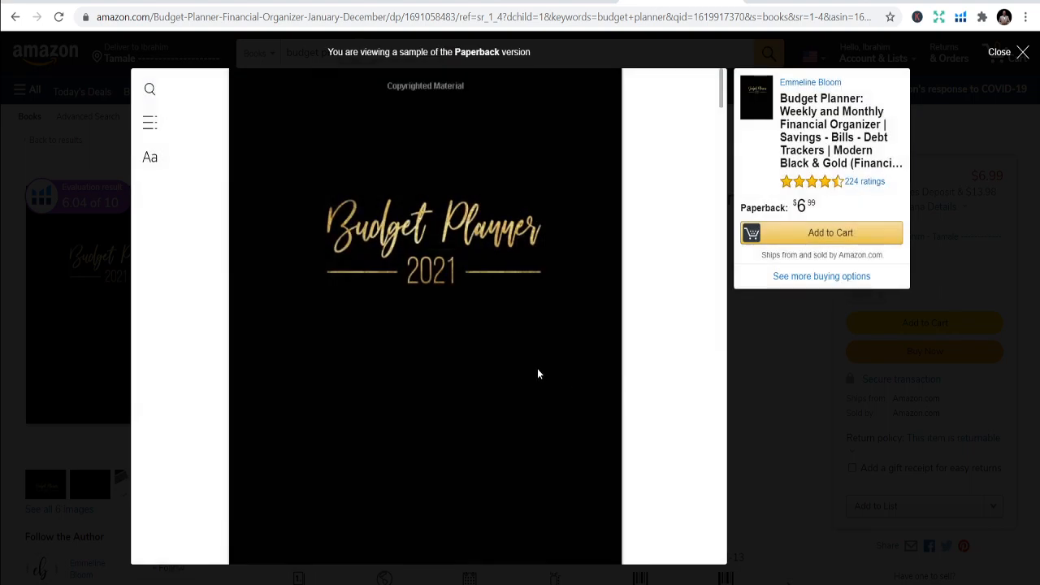
Scroll through the Modern Black & Gold Budget Planner 2021 sample, then close it.
scroll("down", 3)
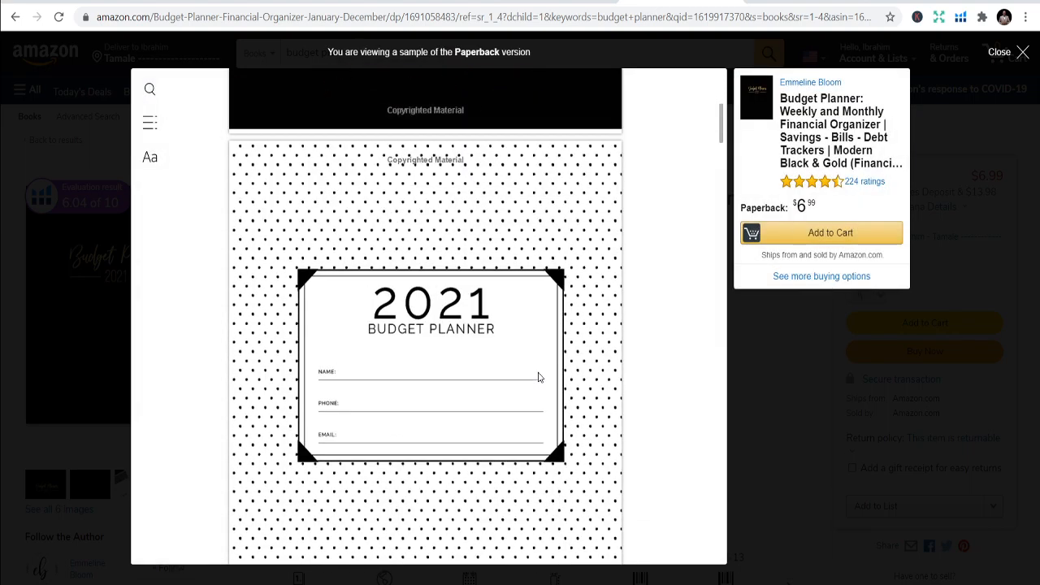
scroll("down", 3)
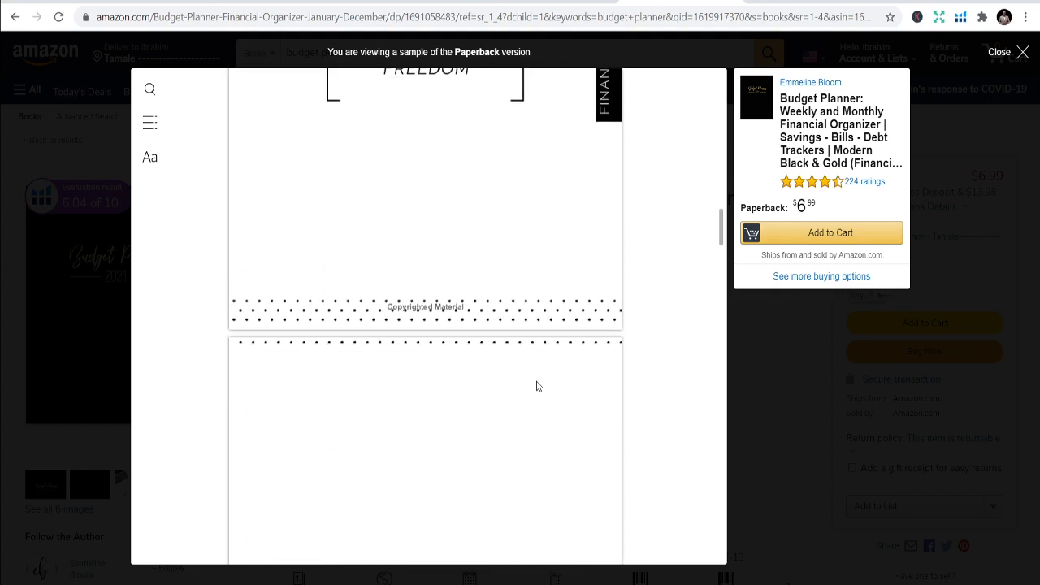
scroll("down", 3)
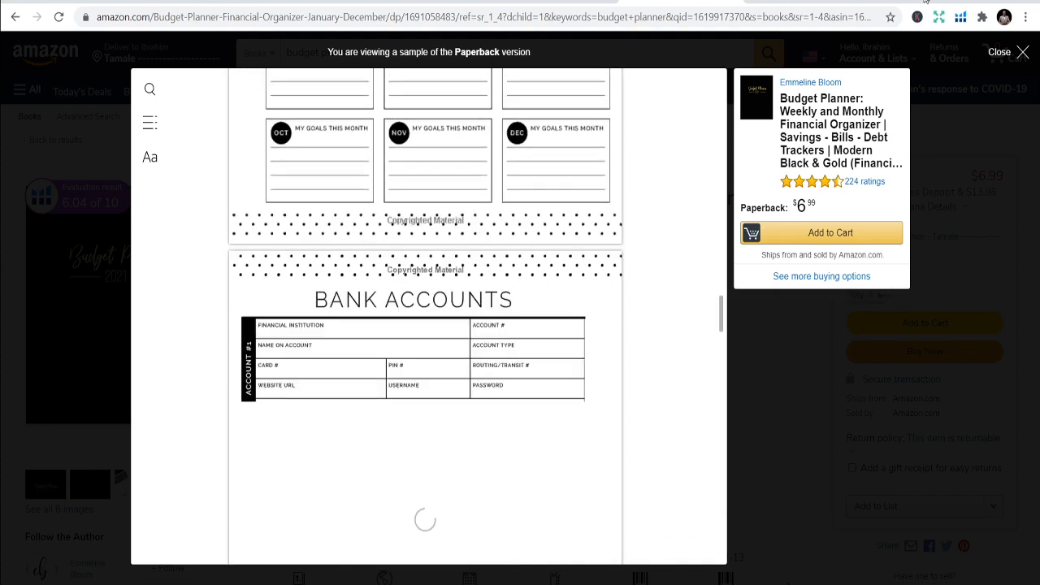
left_click(999, 52)
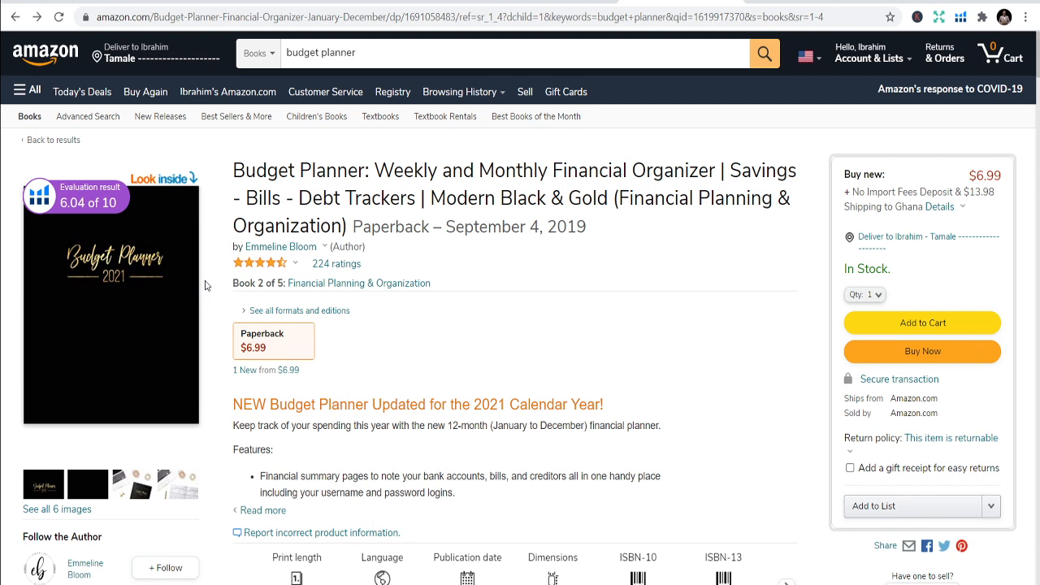
mouse_move(614, 268)
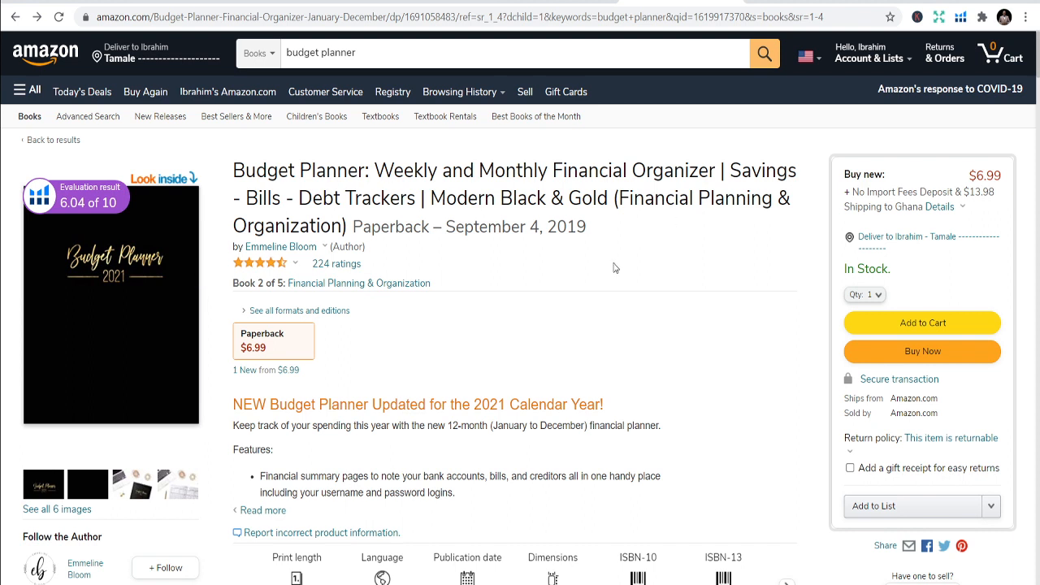
mouse_move(607, 261)
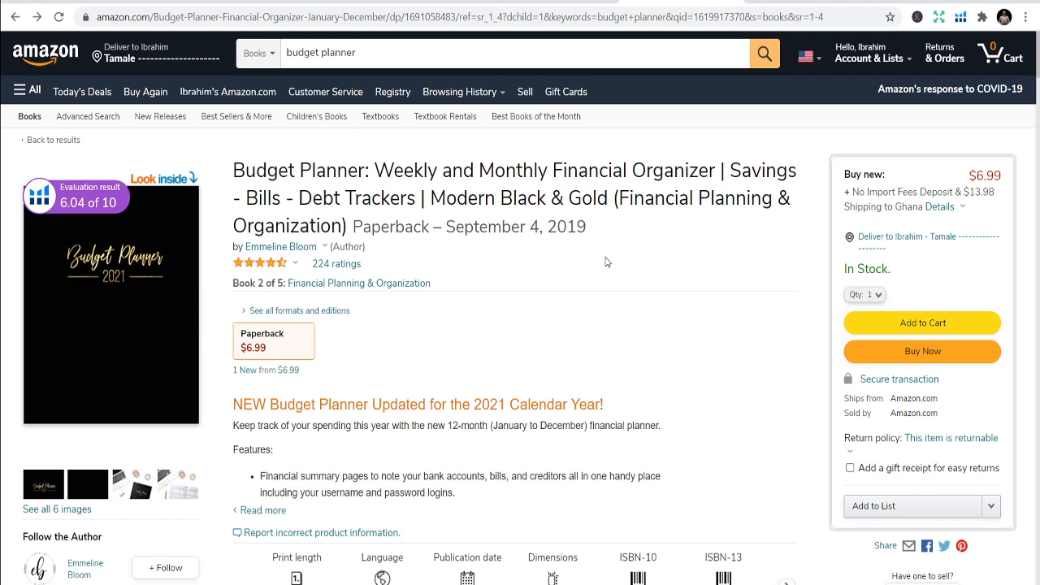
mouse_move(599, 252)
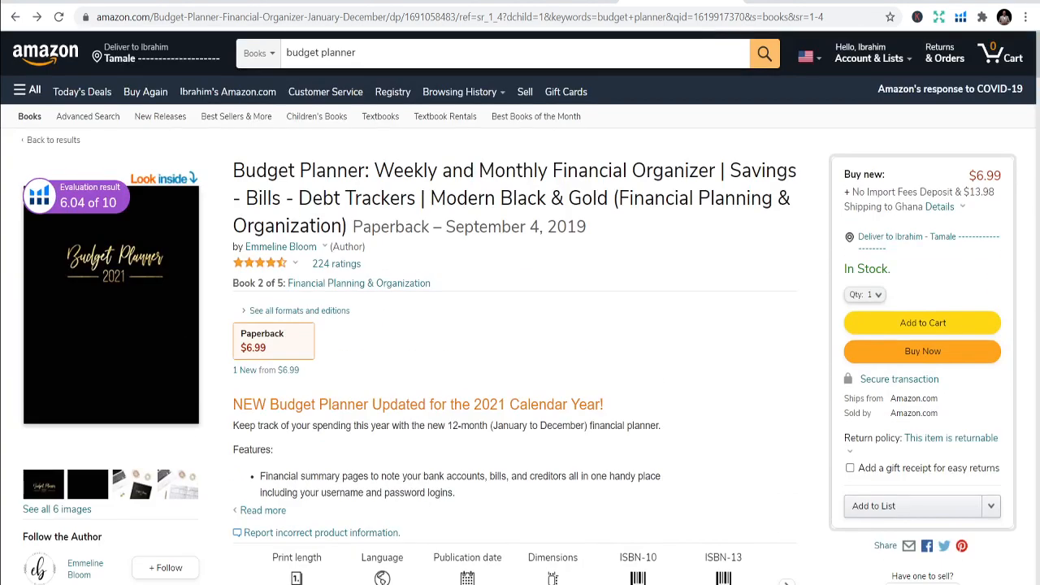
mouse_move(831, 94)
type("social media")
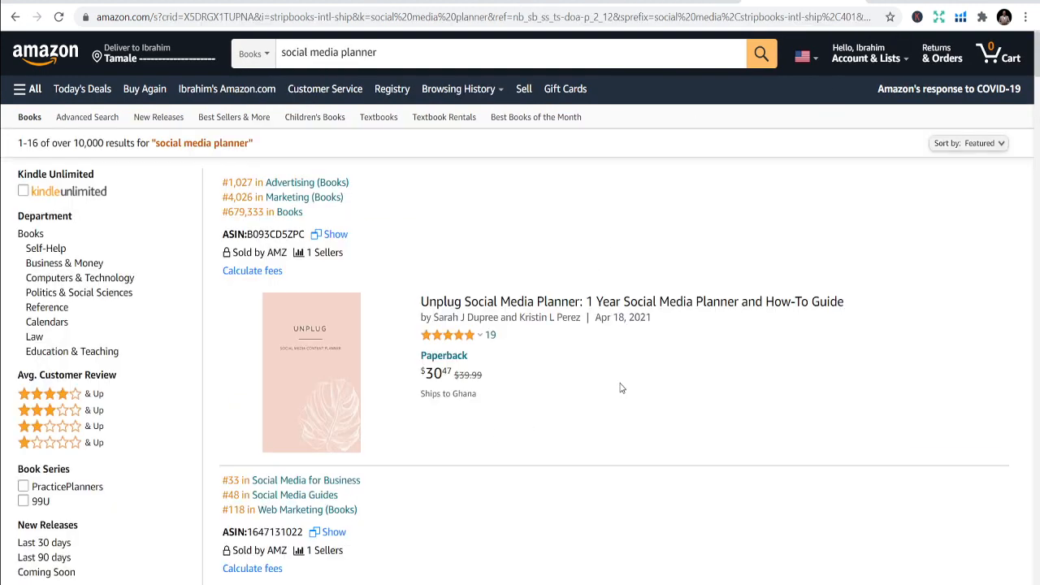
Scroll the social media planner results down to Self Success Press's $9.97 Marketing Planner.
scroll("down", 3)
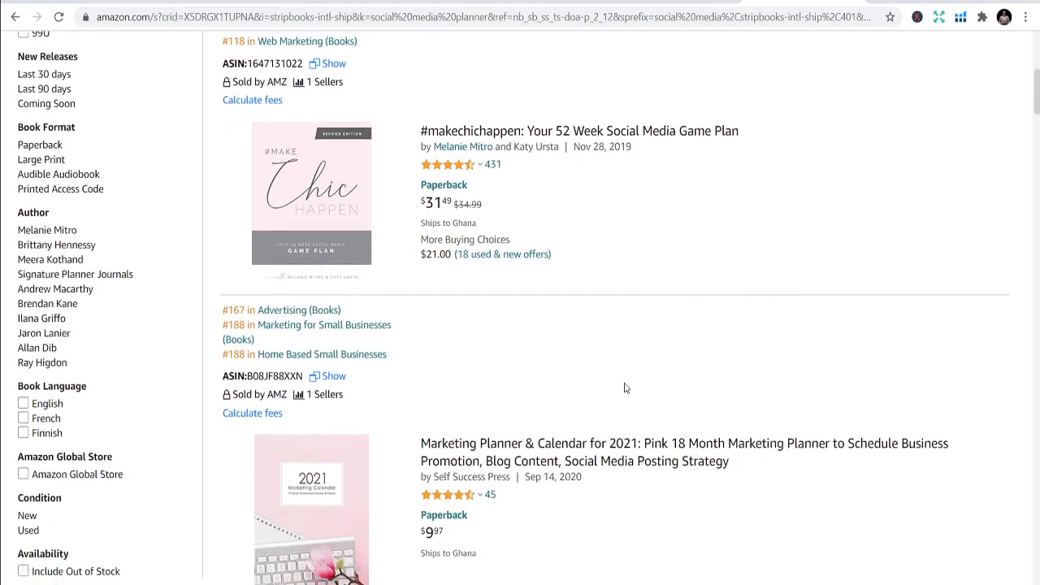
scroll("down", 3)
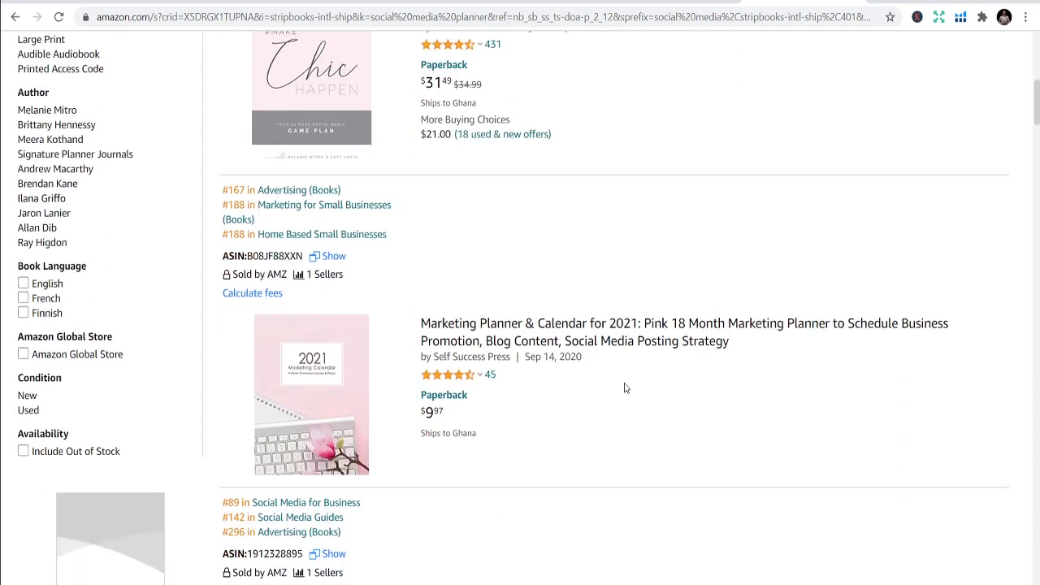
mouse_move(542, 341)
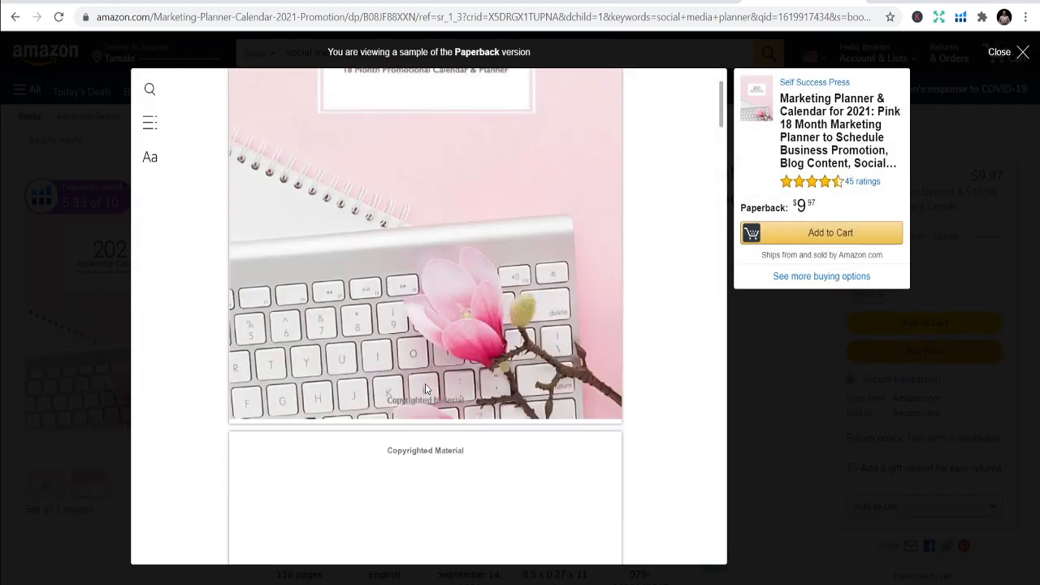
Scroll through the Marketing Planner & Calendar for 2021 sample pages, then close the preview.
scroll("down", 3)
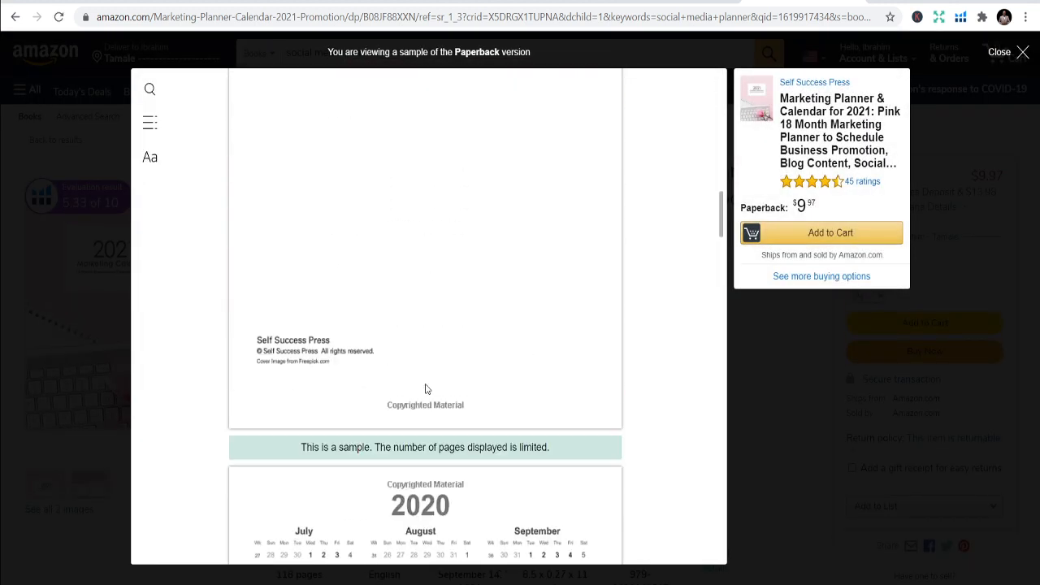
scroll("down", 3)
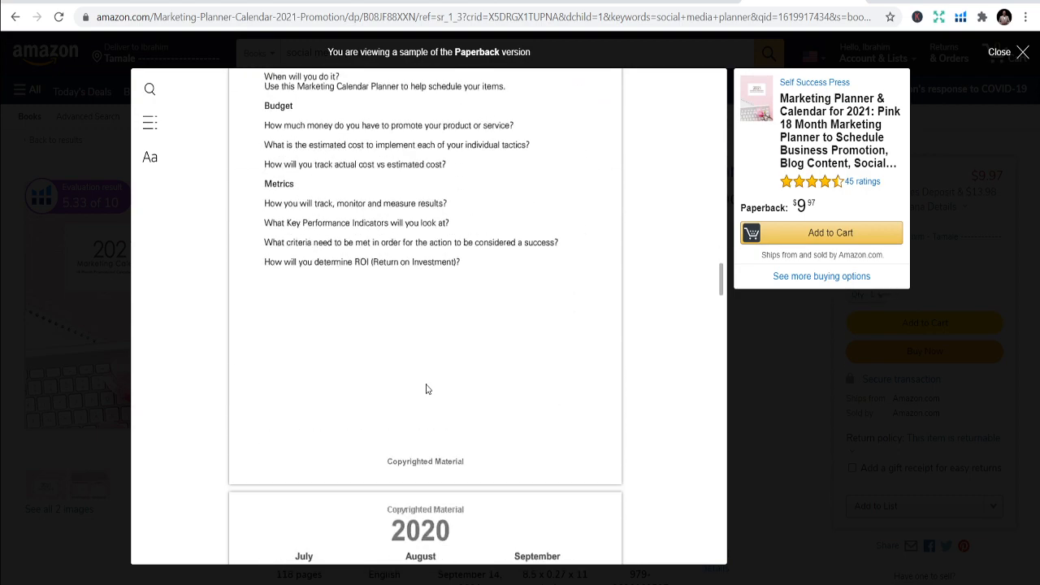
scroll("down", 3)
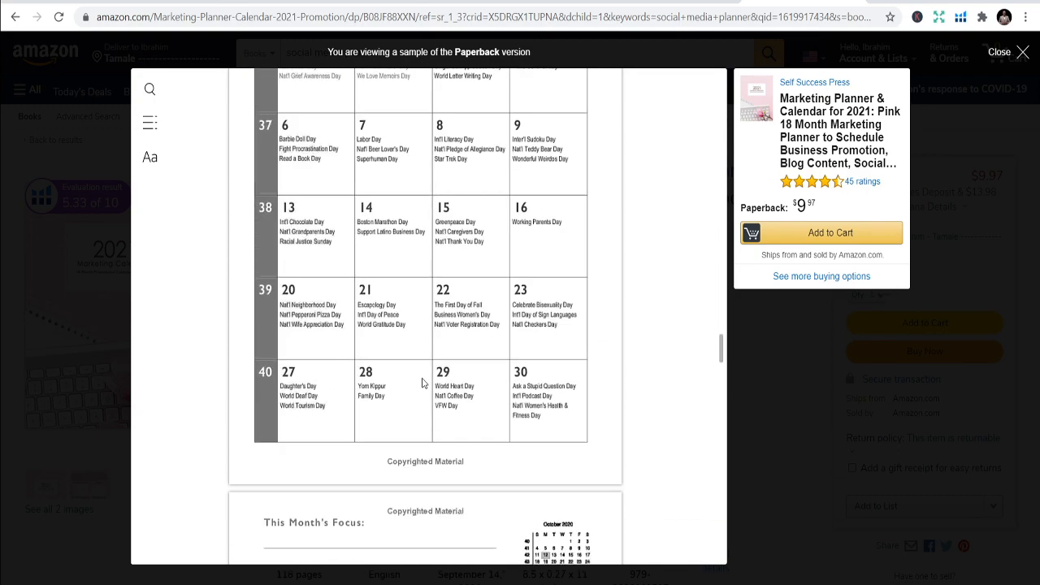
scroll("down", 3)
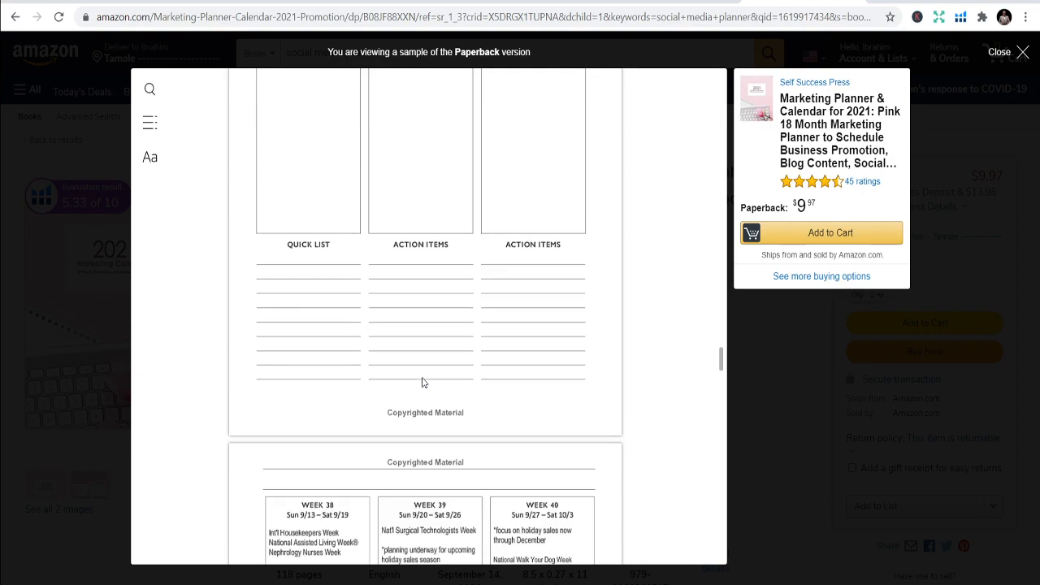
scroll("down", 3)
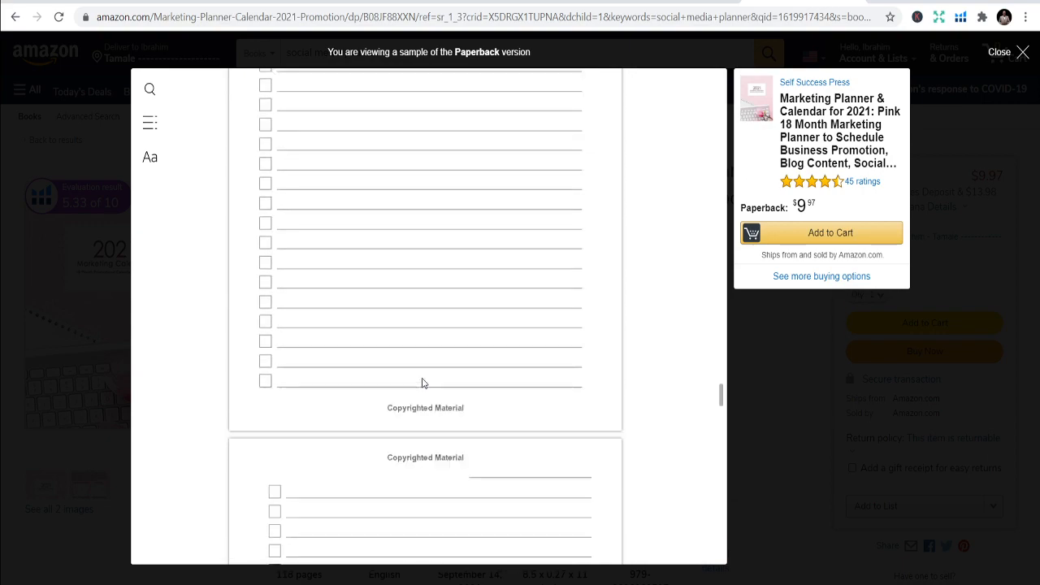
left_click(1018, 52)
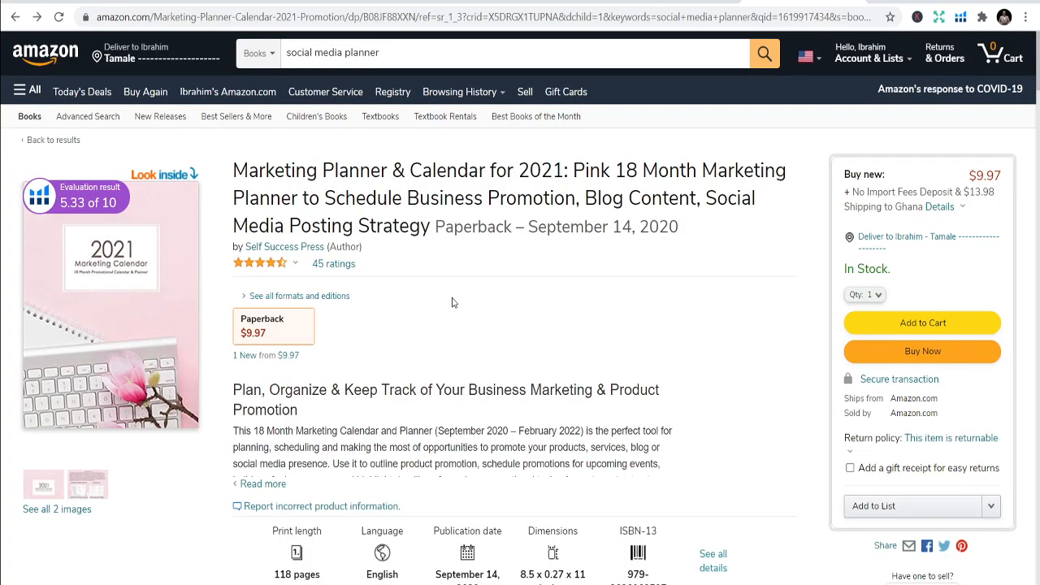
mouse_move(454, 315)
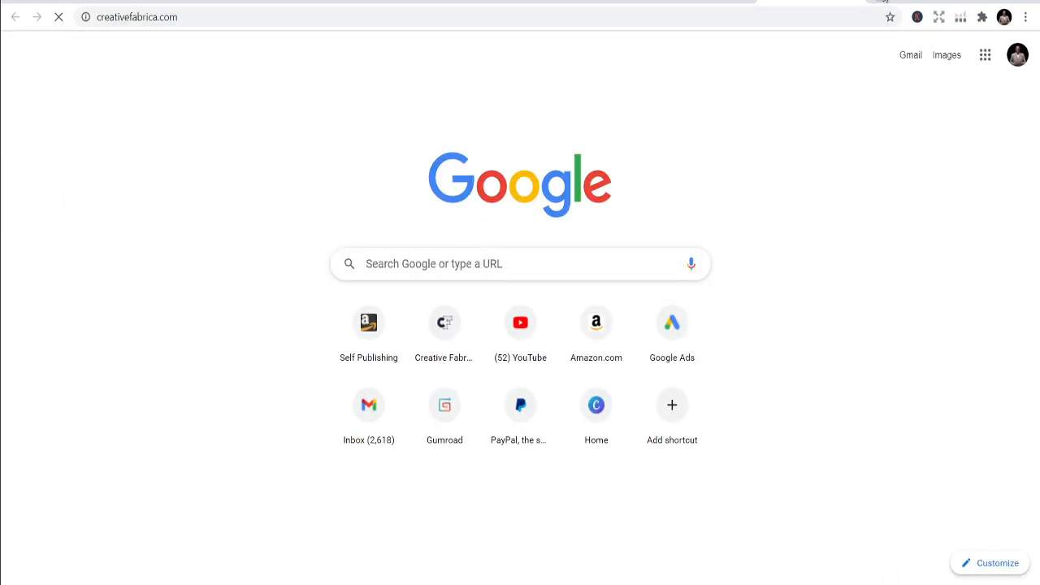
Load creativefabrica.com and scroll down to the Popular Designer Bundles section.
left_click(444, 324)
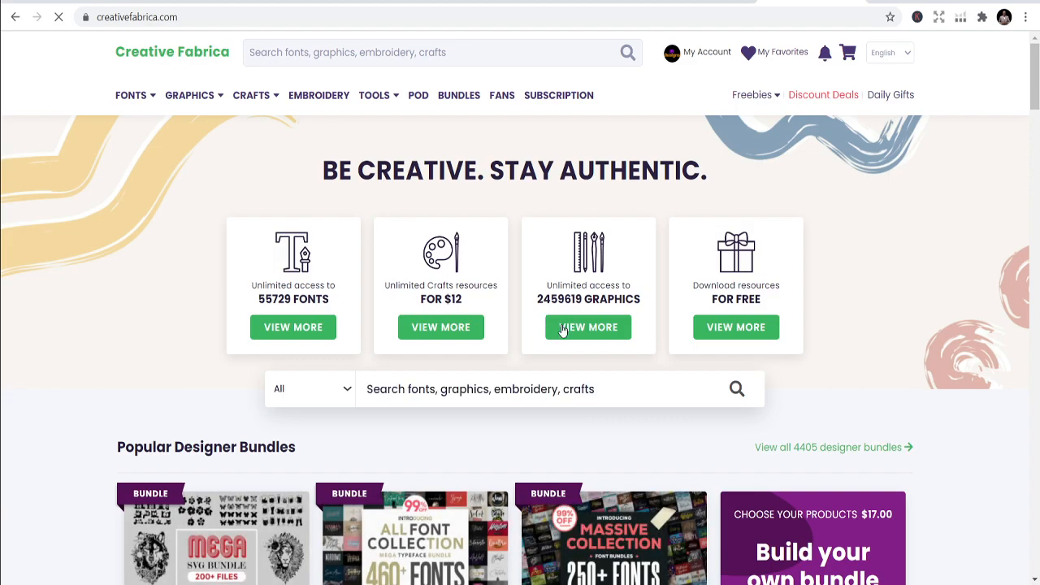
scroll("down", 3)
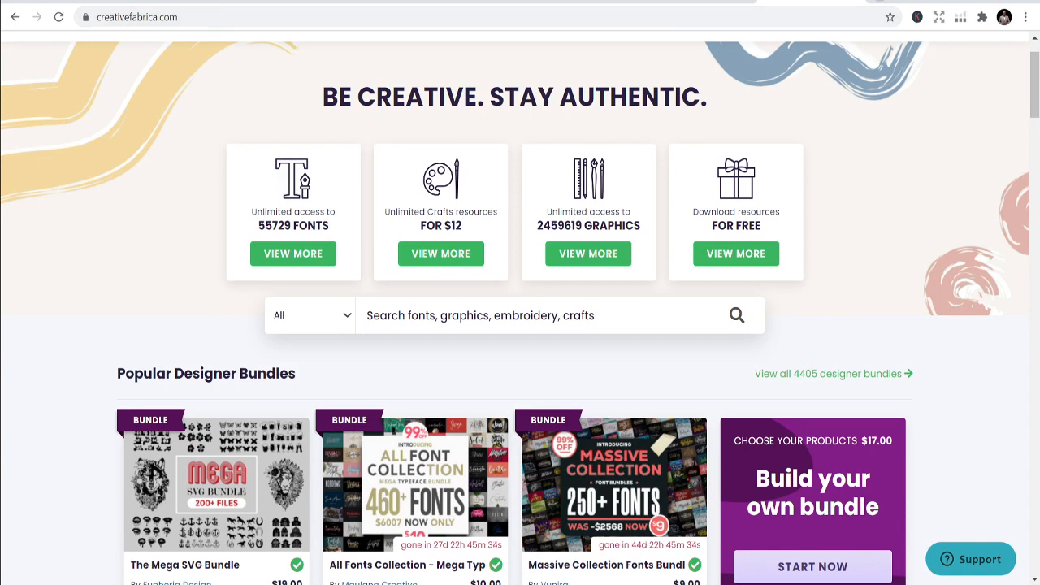
mouse_move(651, 271)
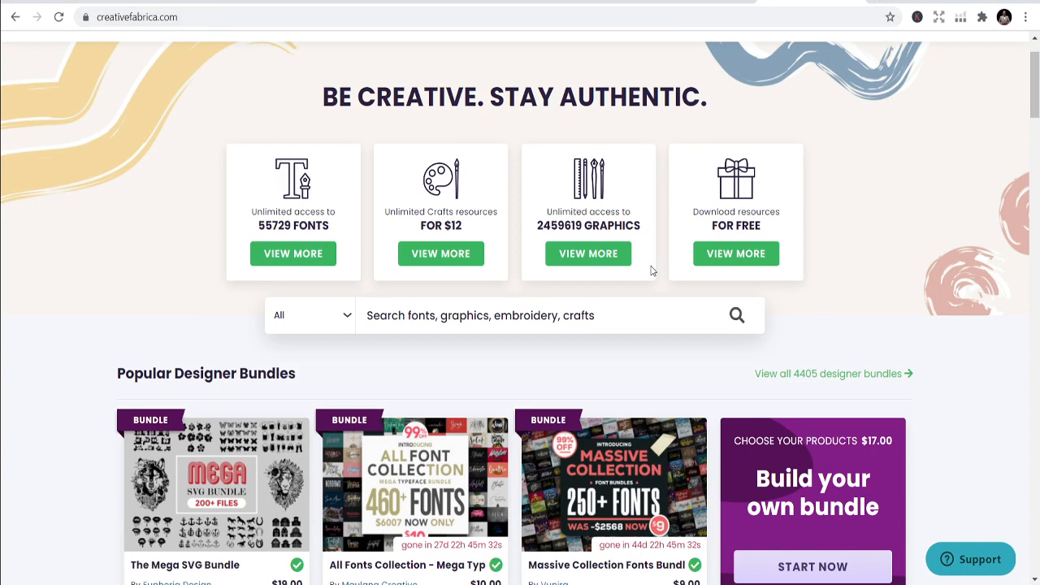